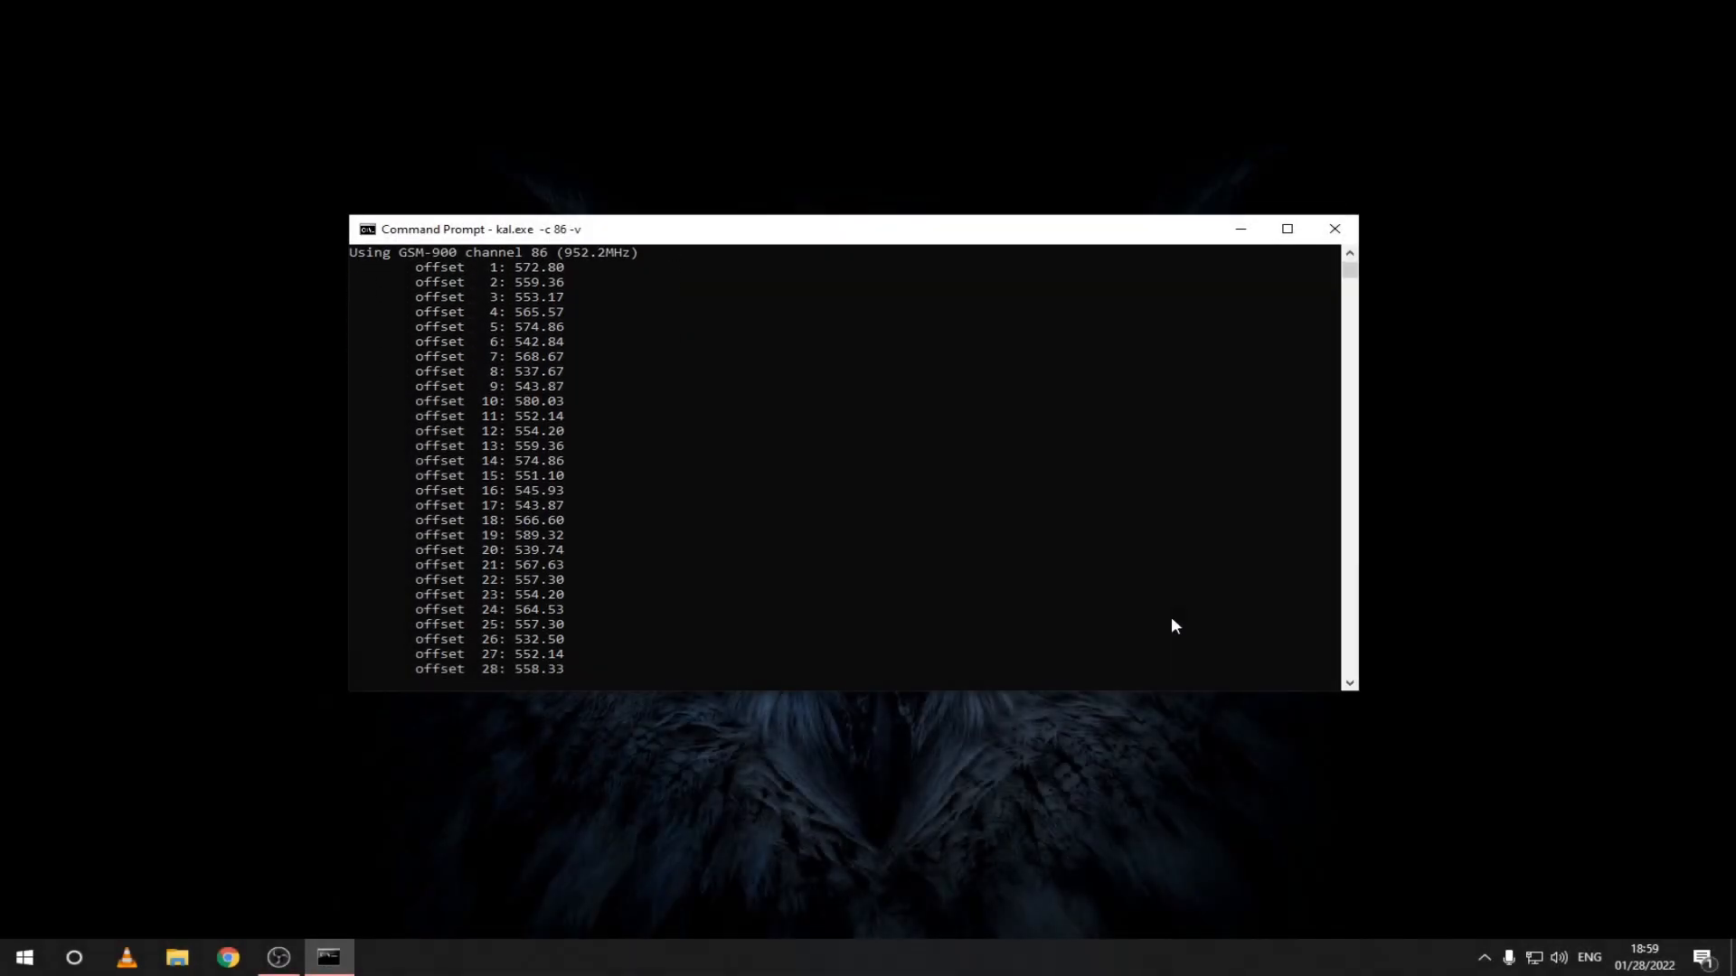
- Review the kal.exe channel 86 offset readings, then switch to Chrome on zadig.akeo.ie
scroll("down", 3)
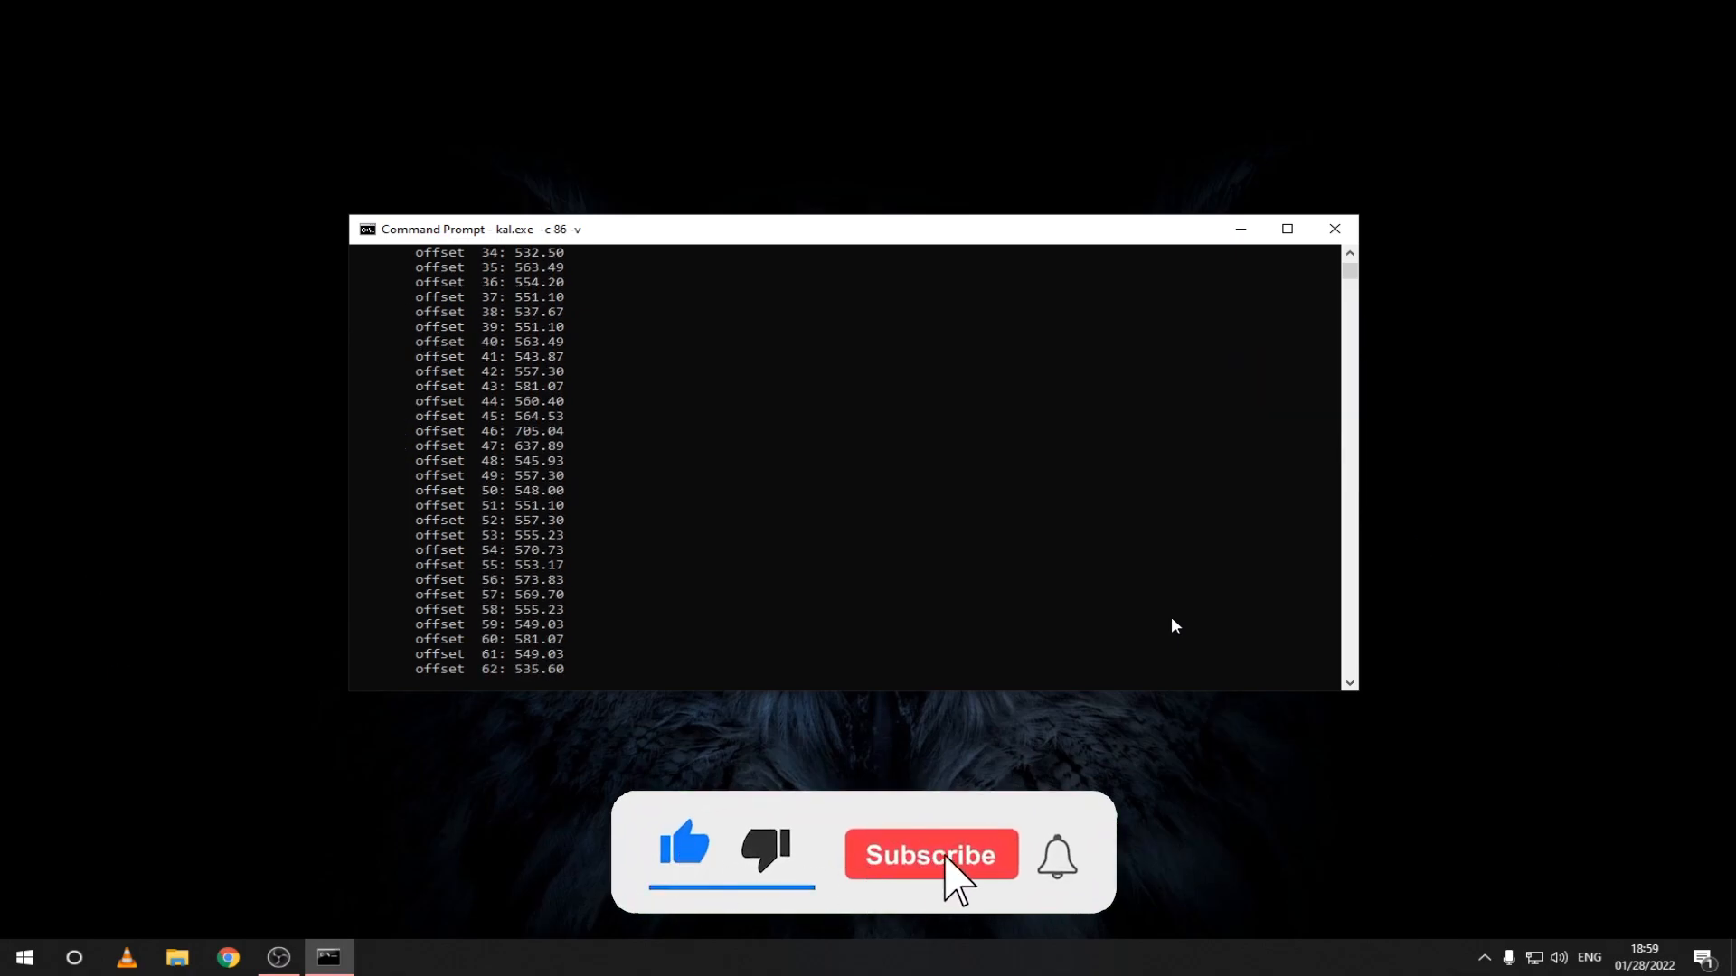
scroll("down", 3)
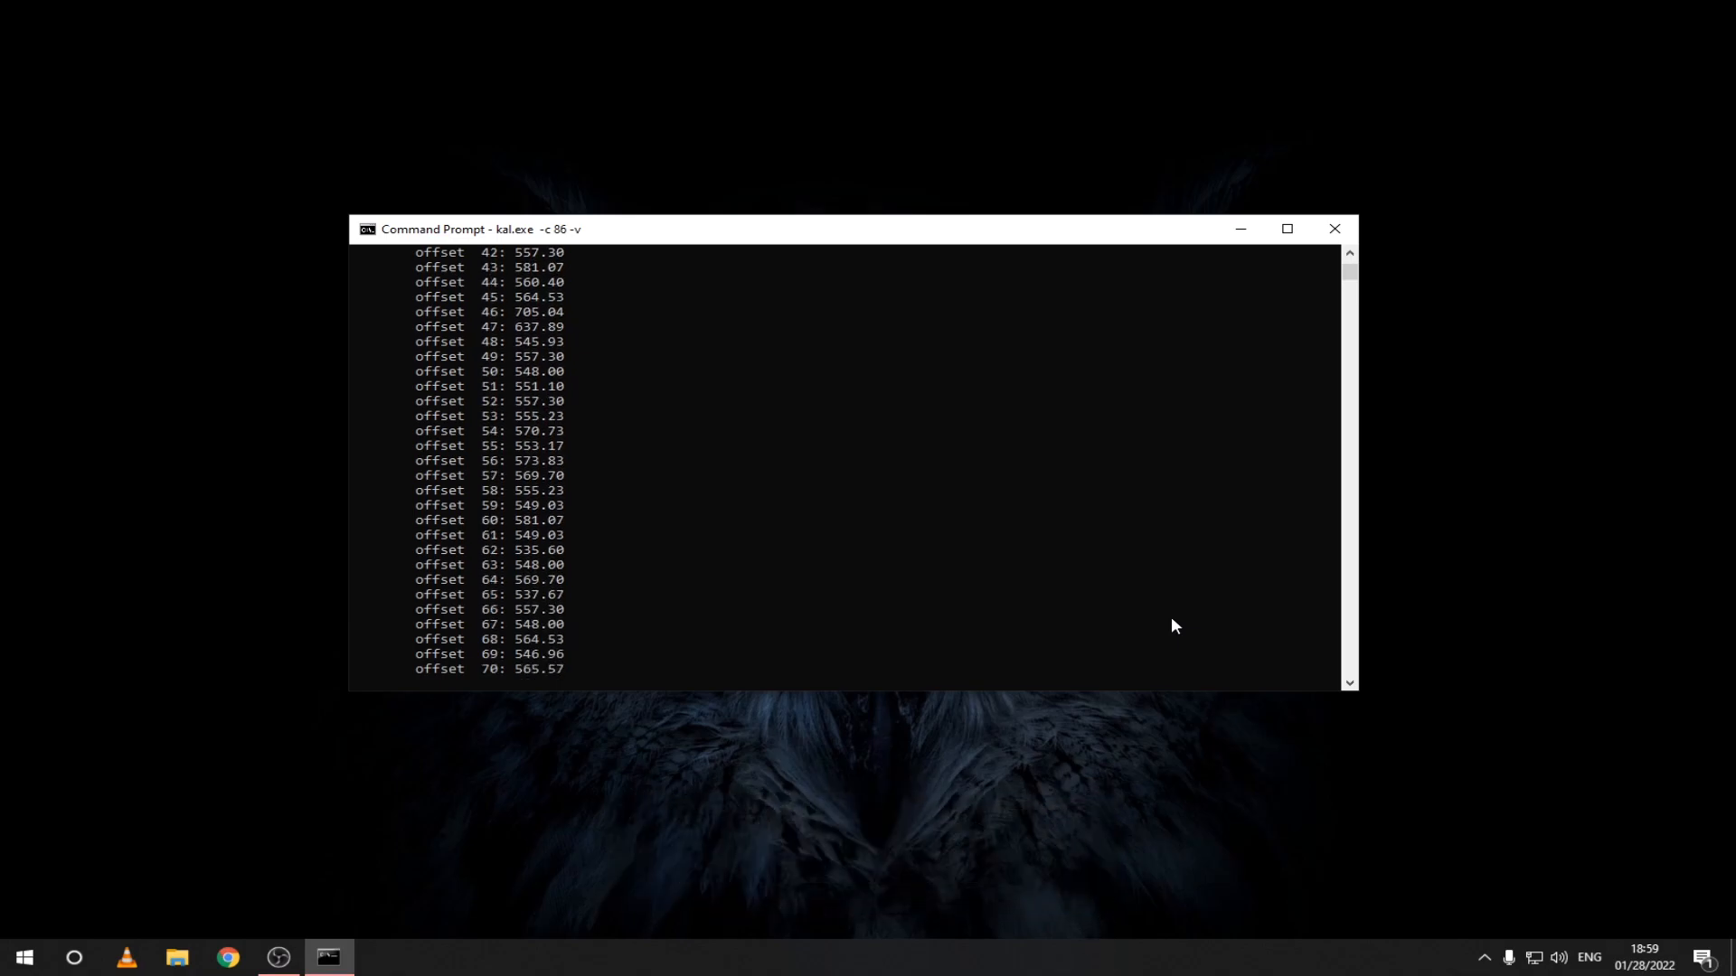
left_click(228, 956)
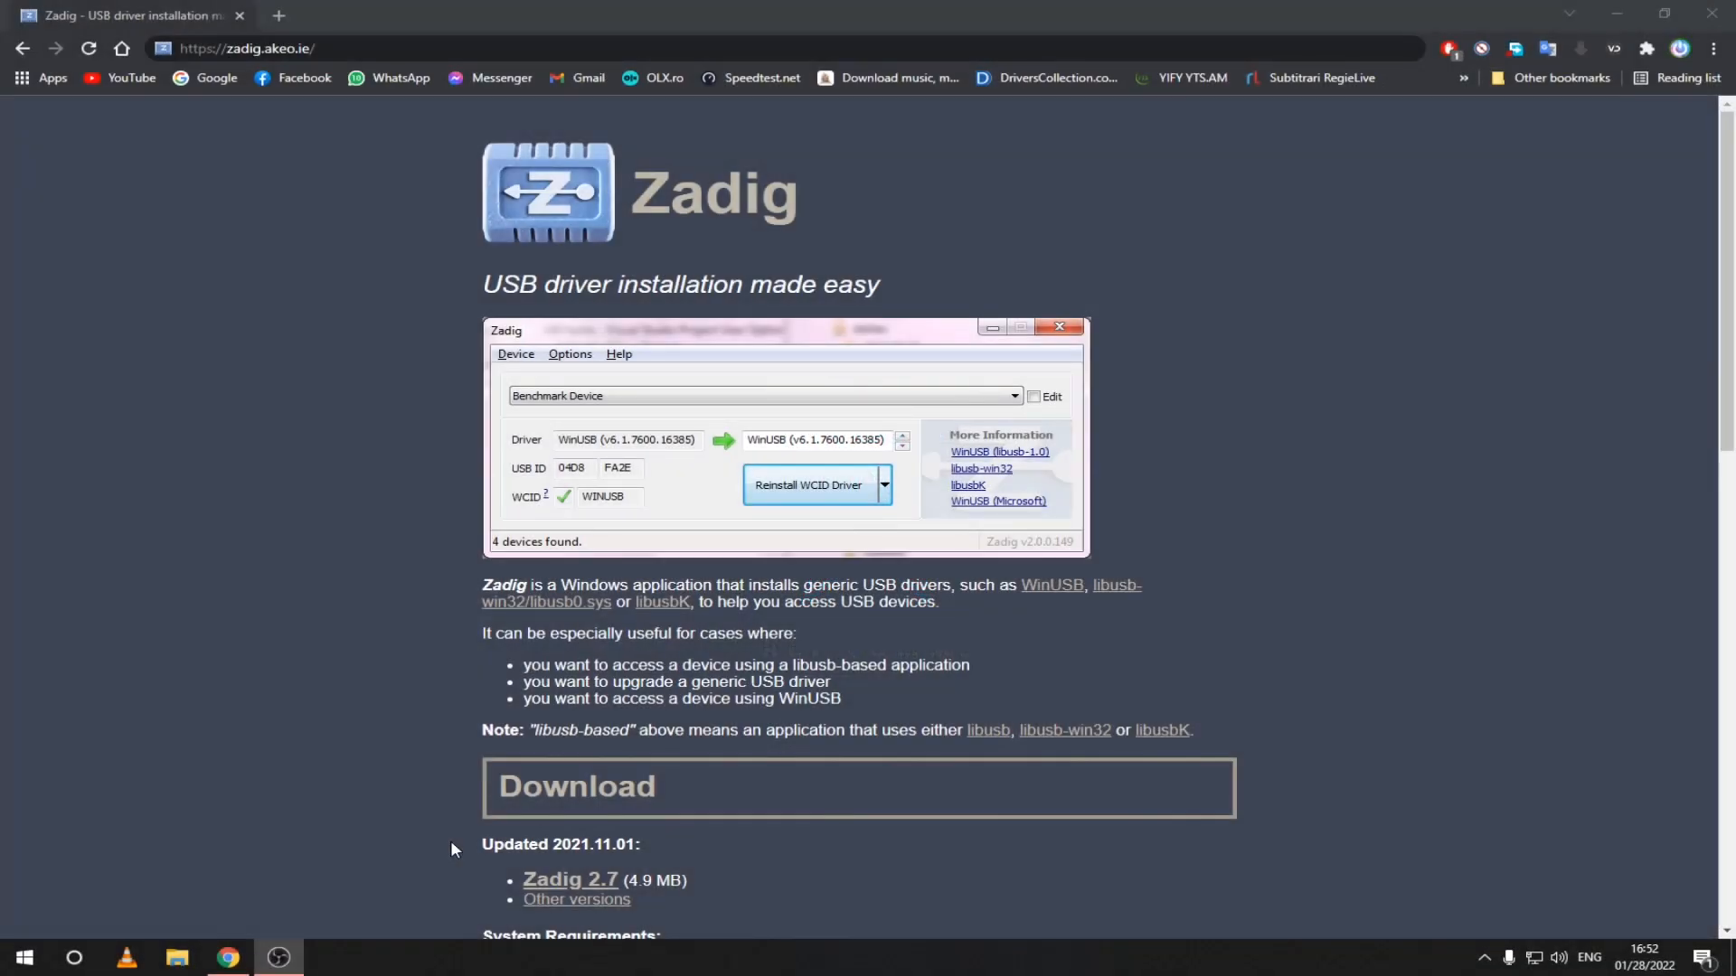
- Download Zadig 2.7 and keep the file despite the harmful-file warning
left_click(569, 878)
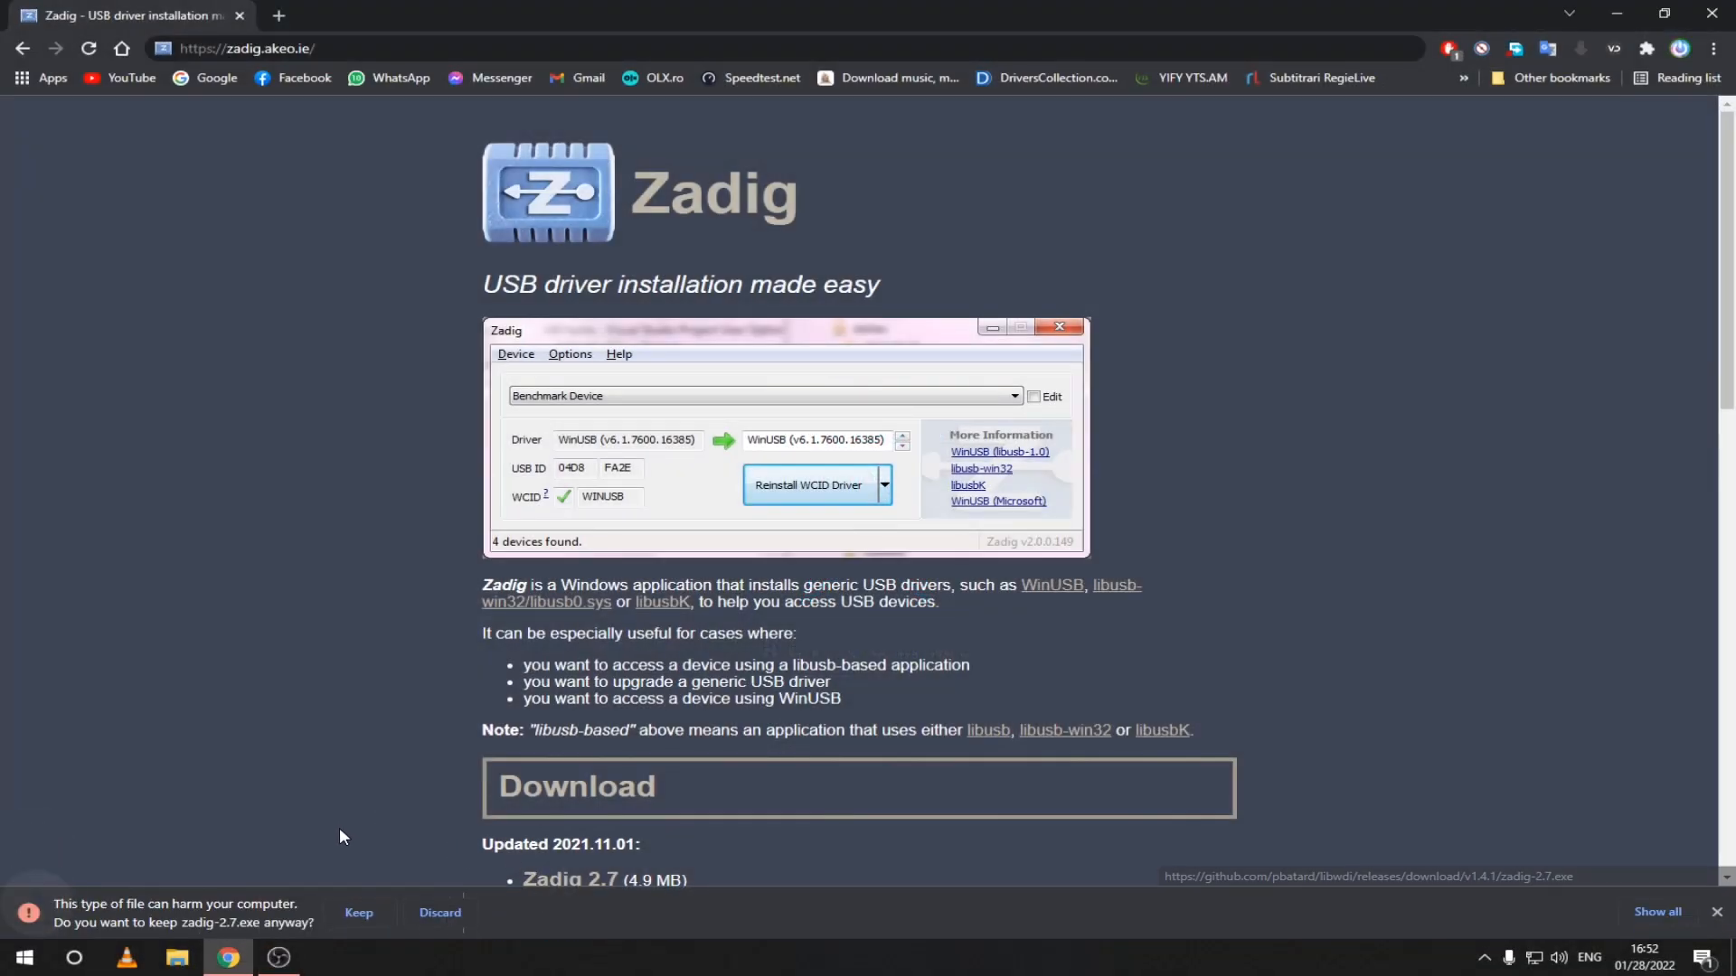
left_click(358, 912)
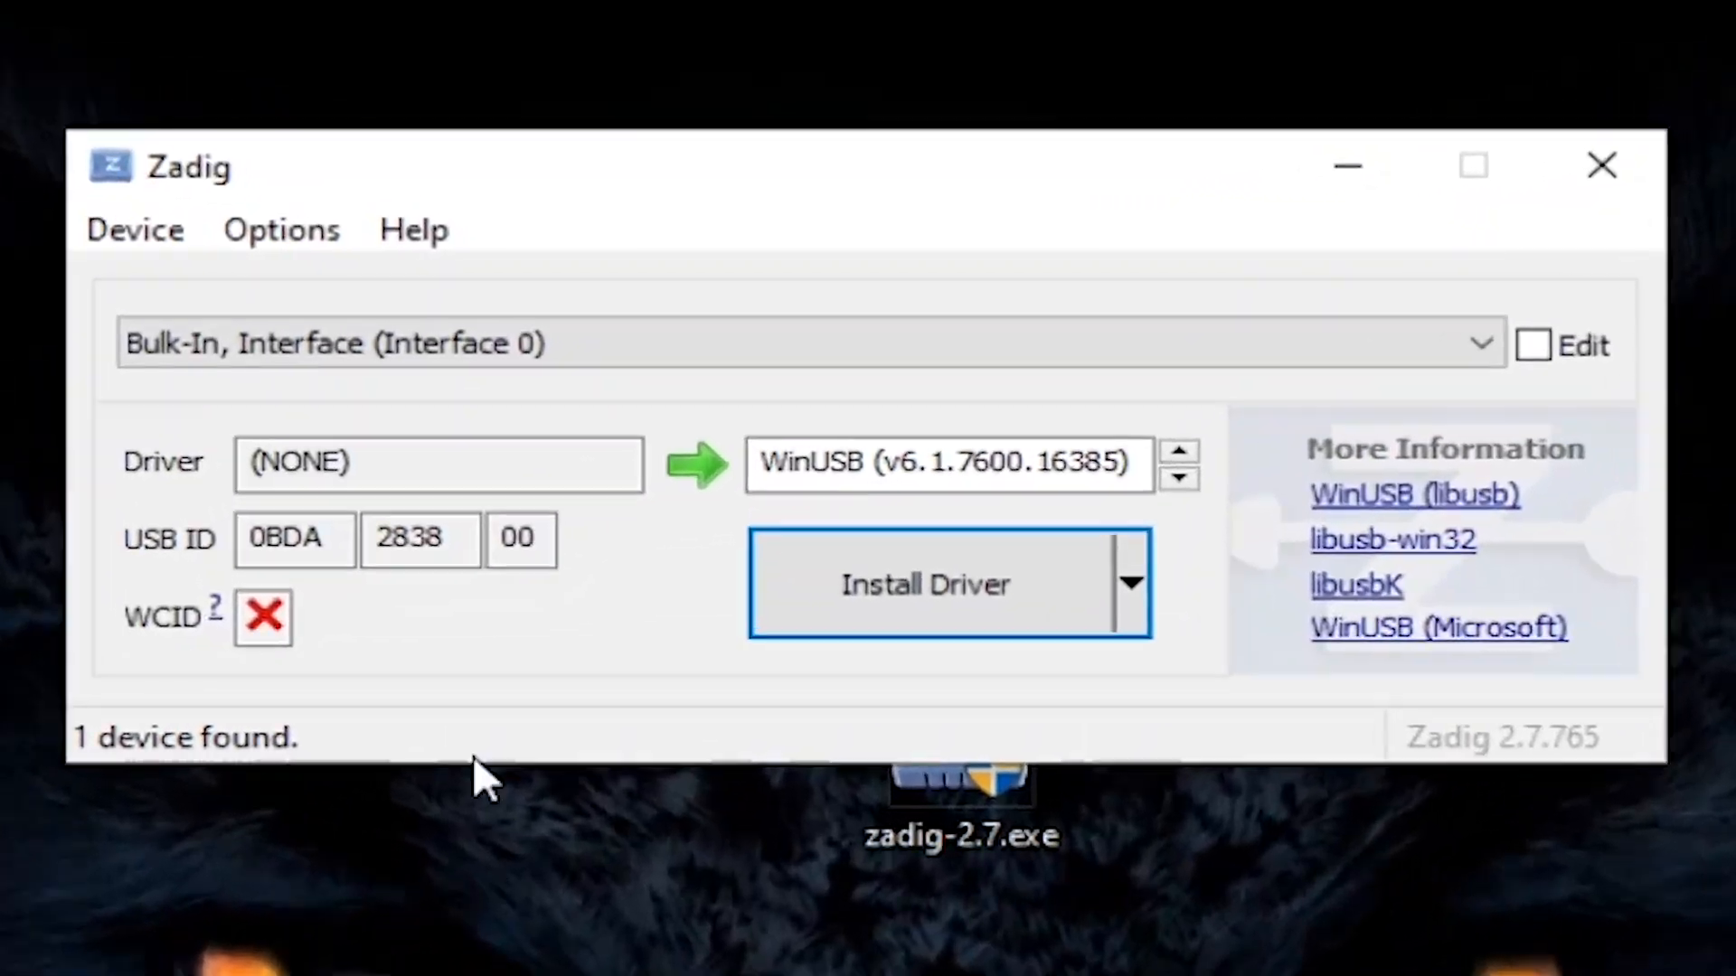
- List all devices and select Bulk-In, Interface (Interface 0) instead of the gaming mouse
left_click(282, 230)
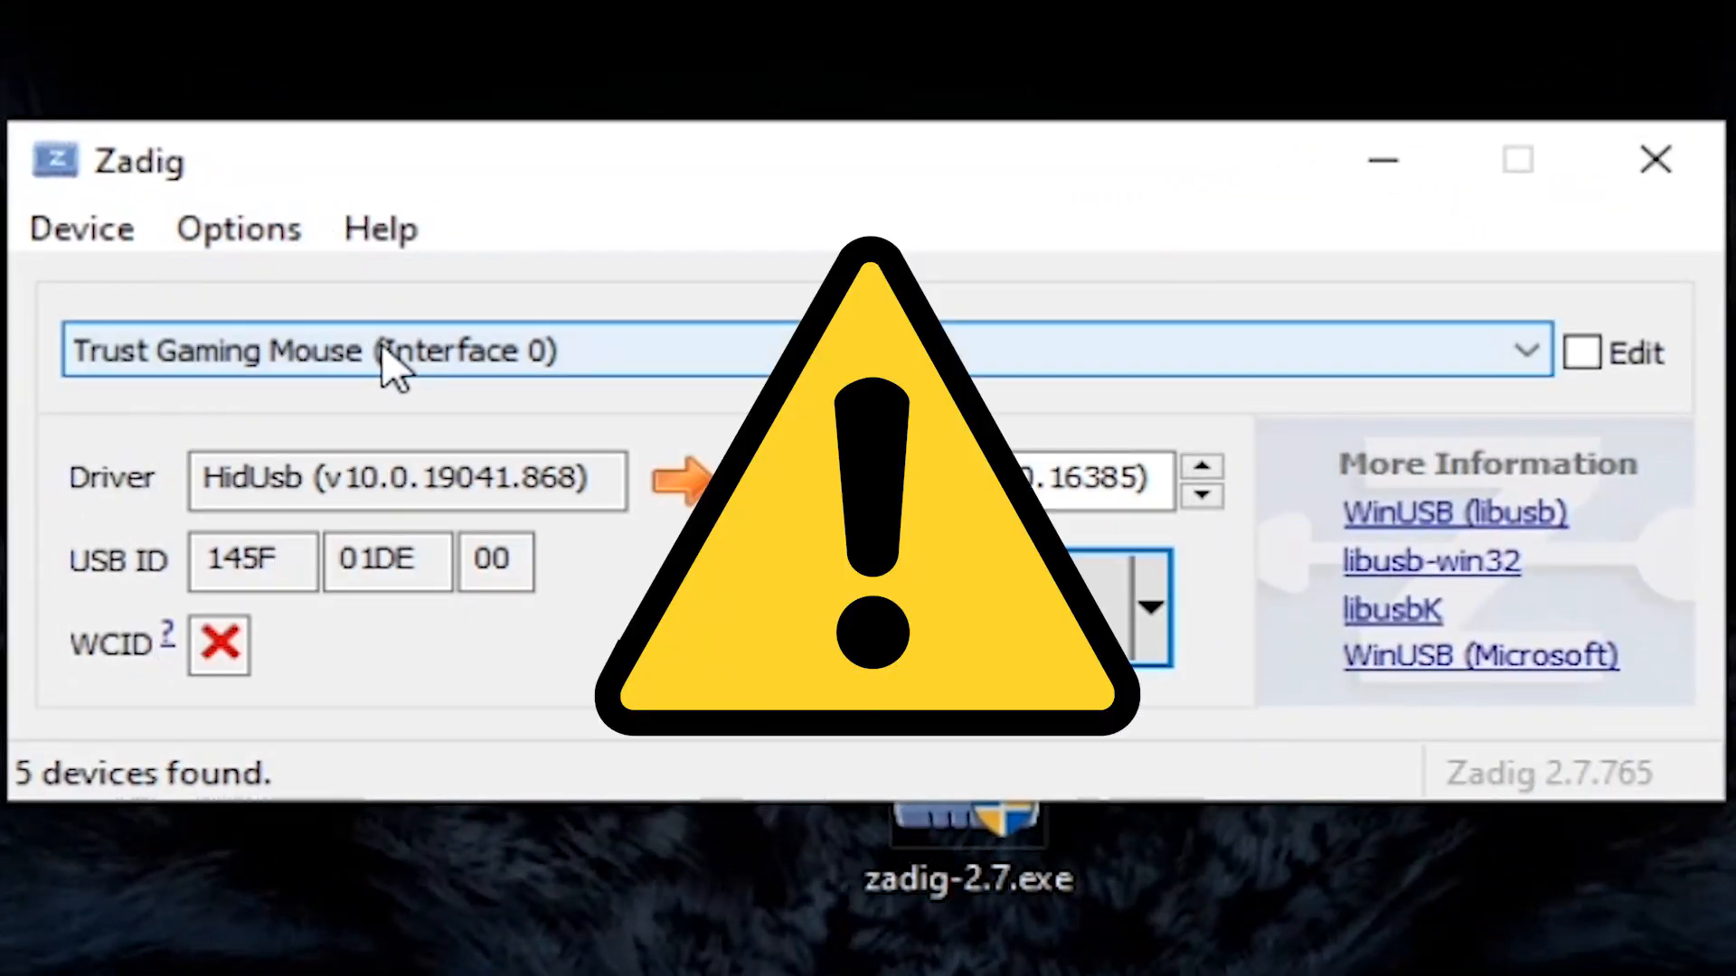
left_click(1526, 351)
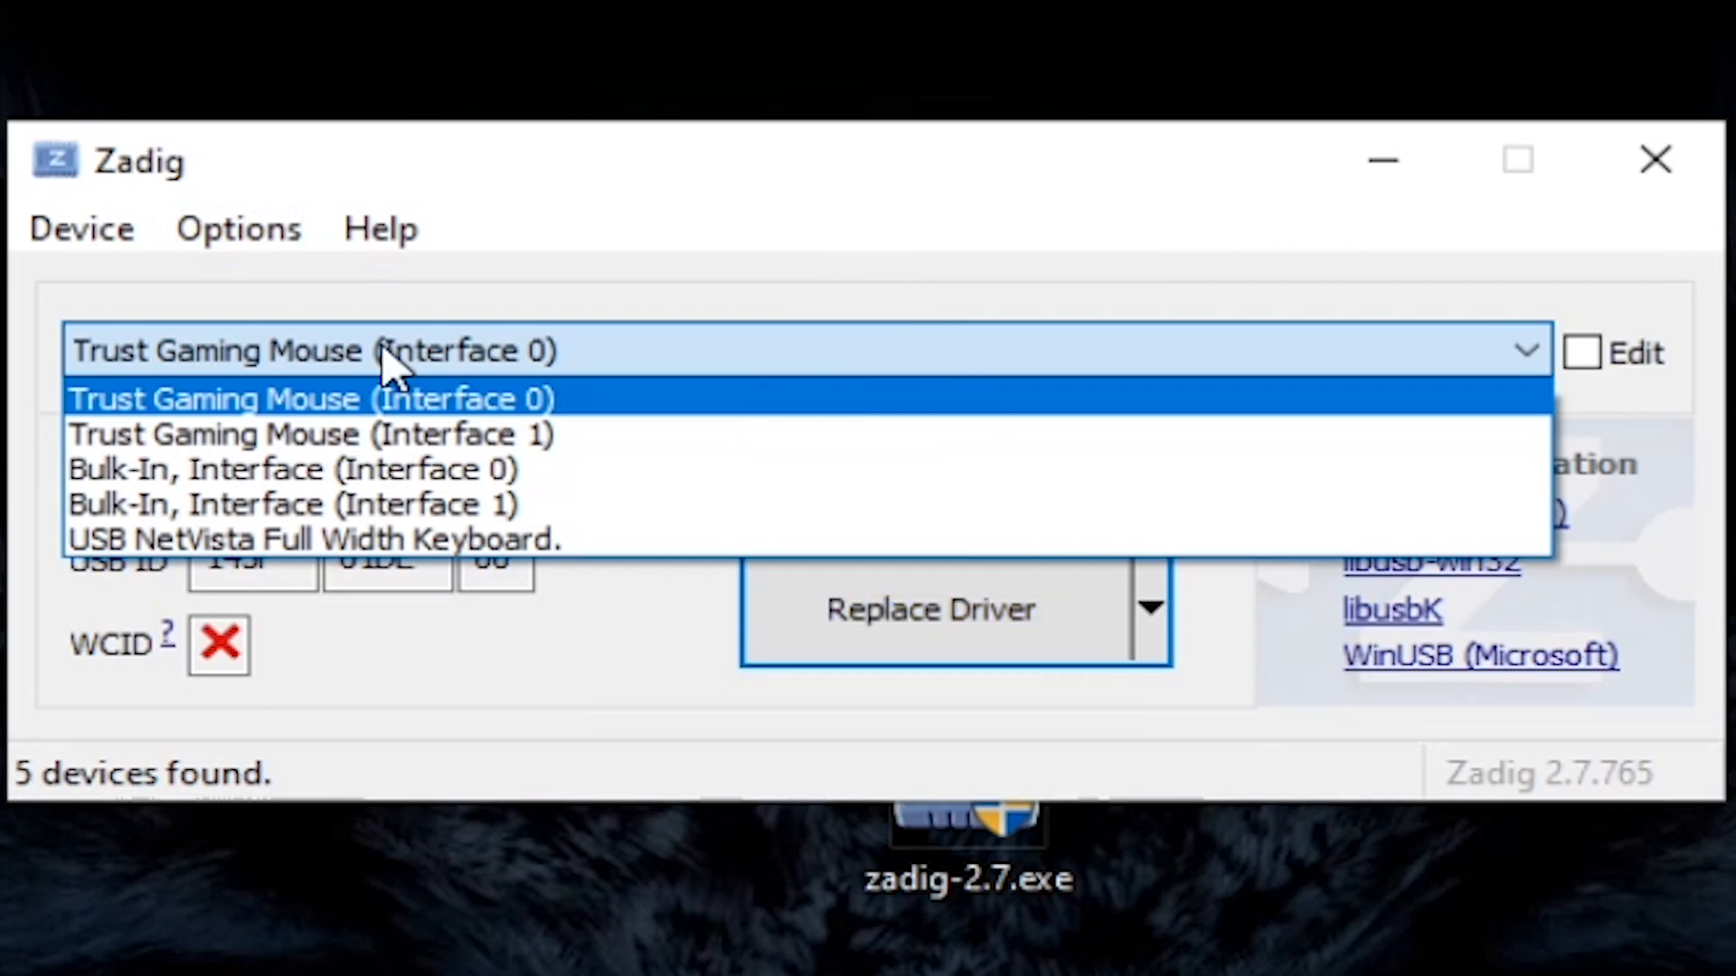
left_click(291, 468)
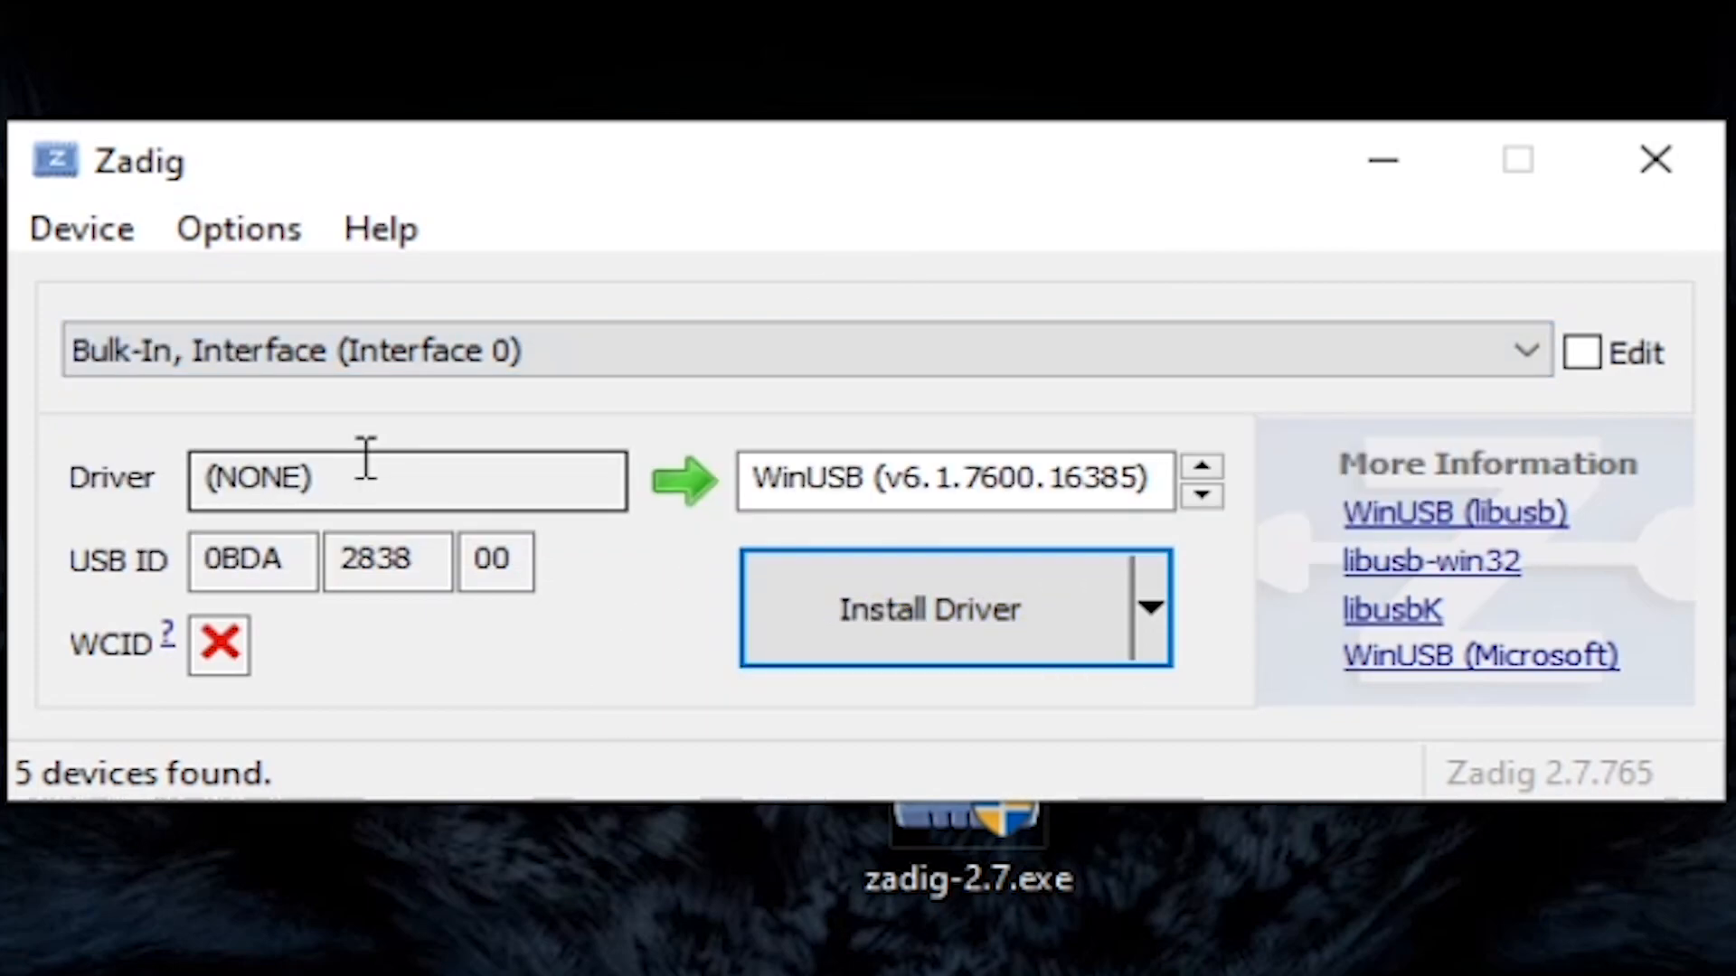
mouse_move(864, 615)
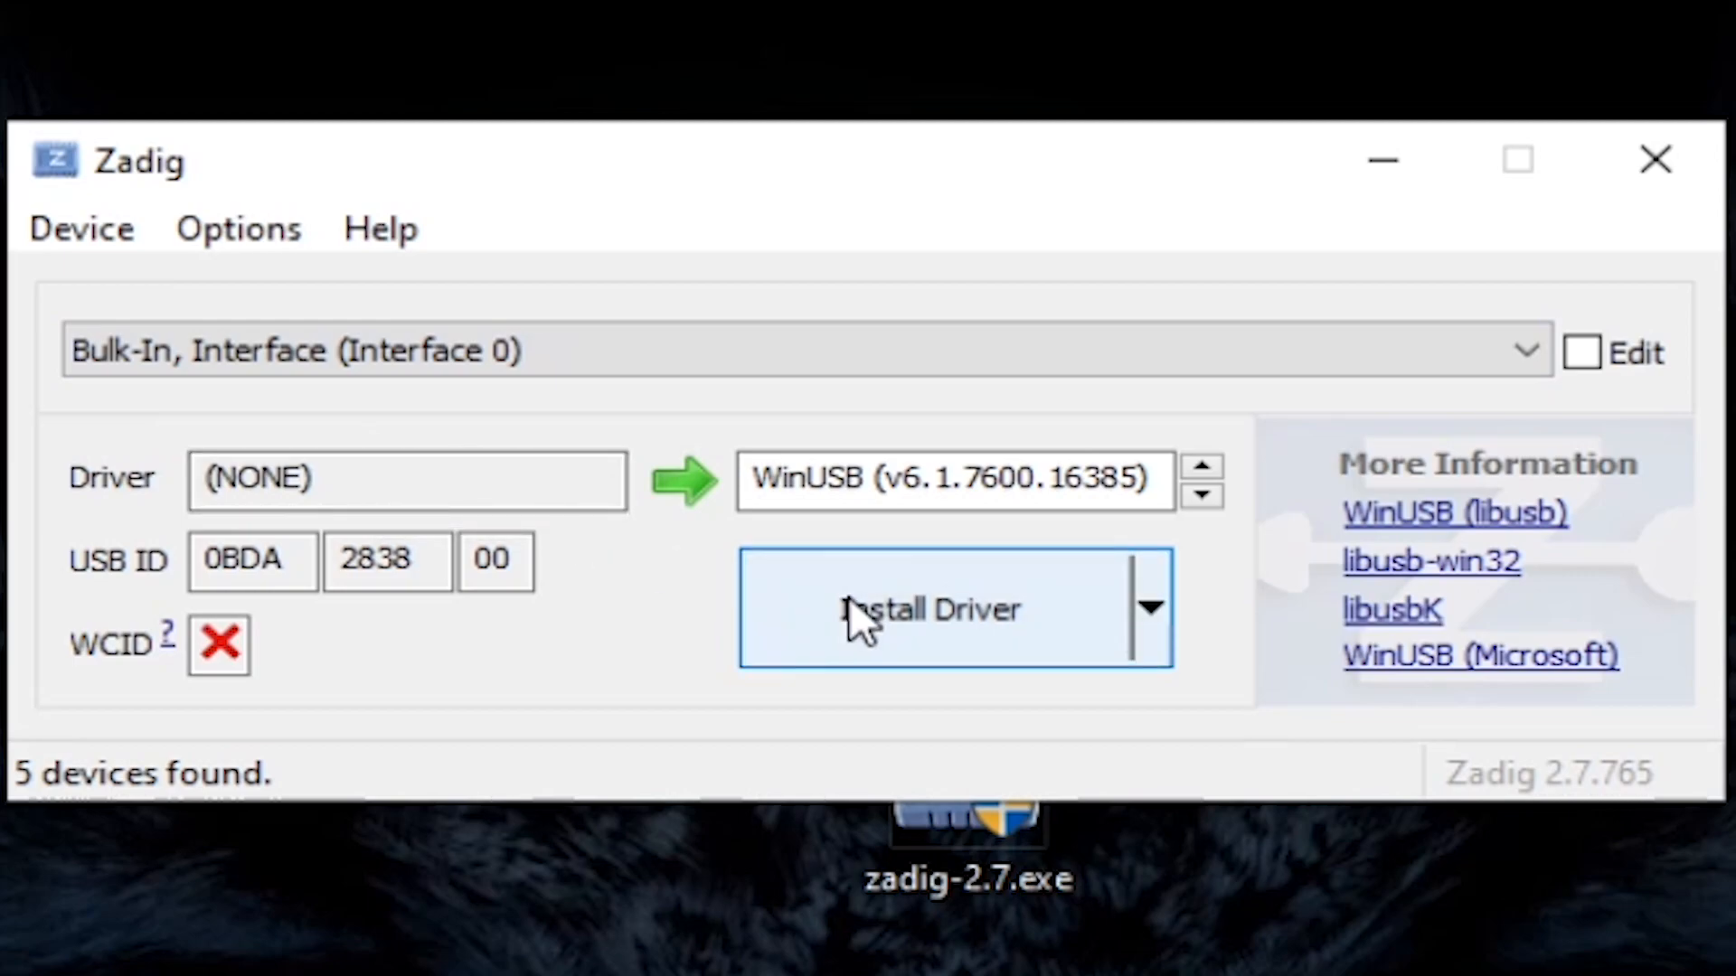
- Install WinUSB for Interface 0 and replace Interface 1's driver with WinUSB
left_click(935, 610)
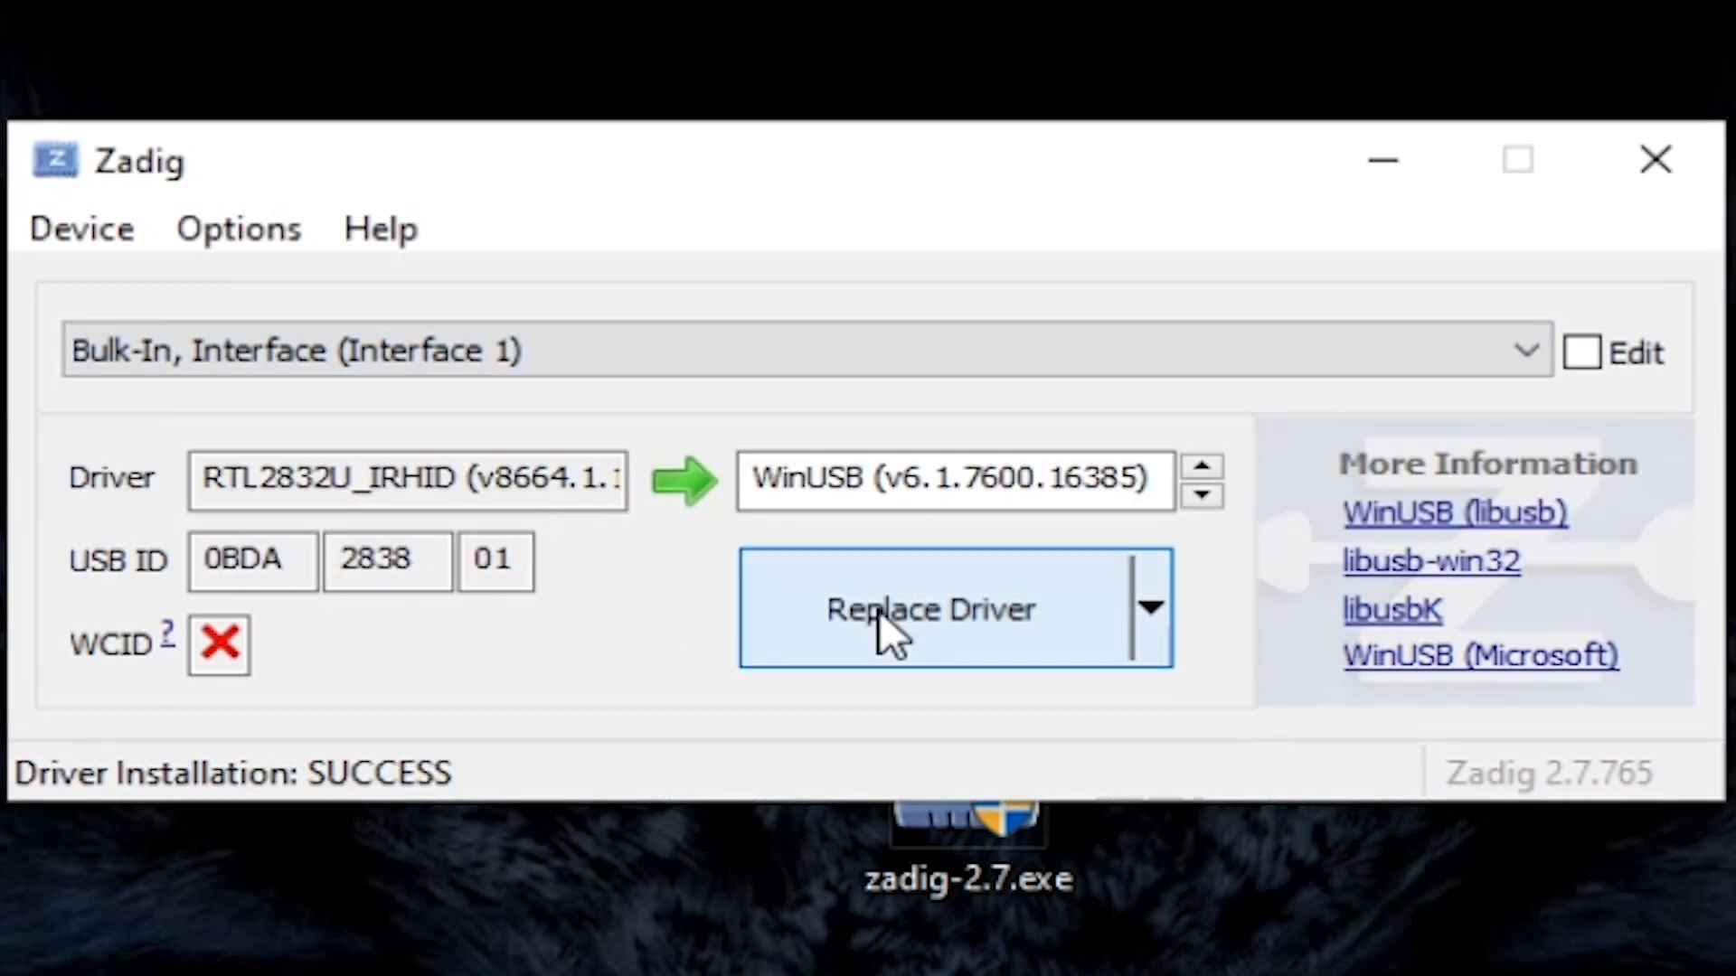
left_click(929, 609)
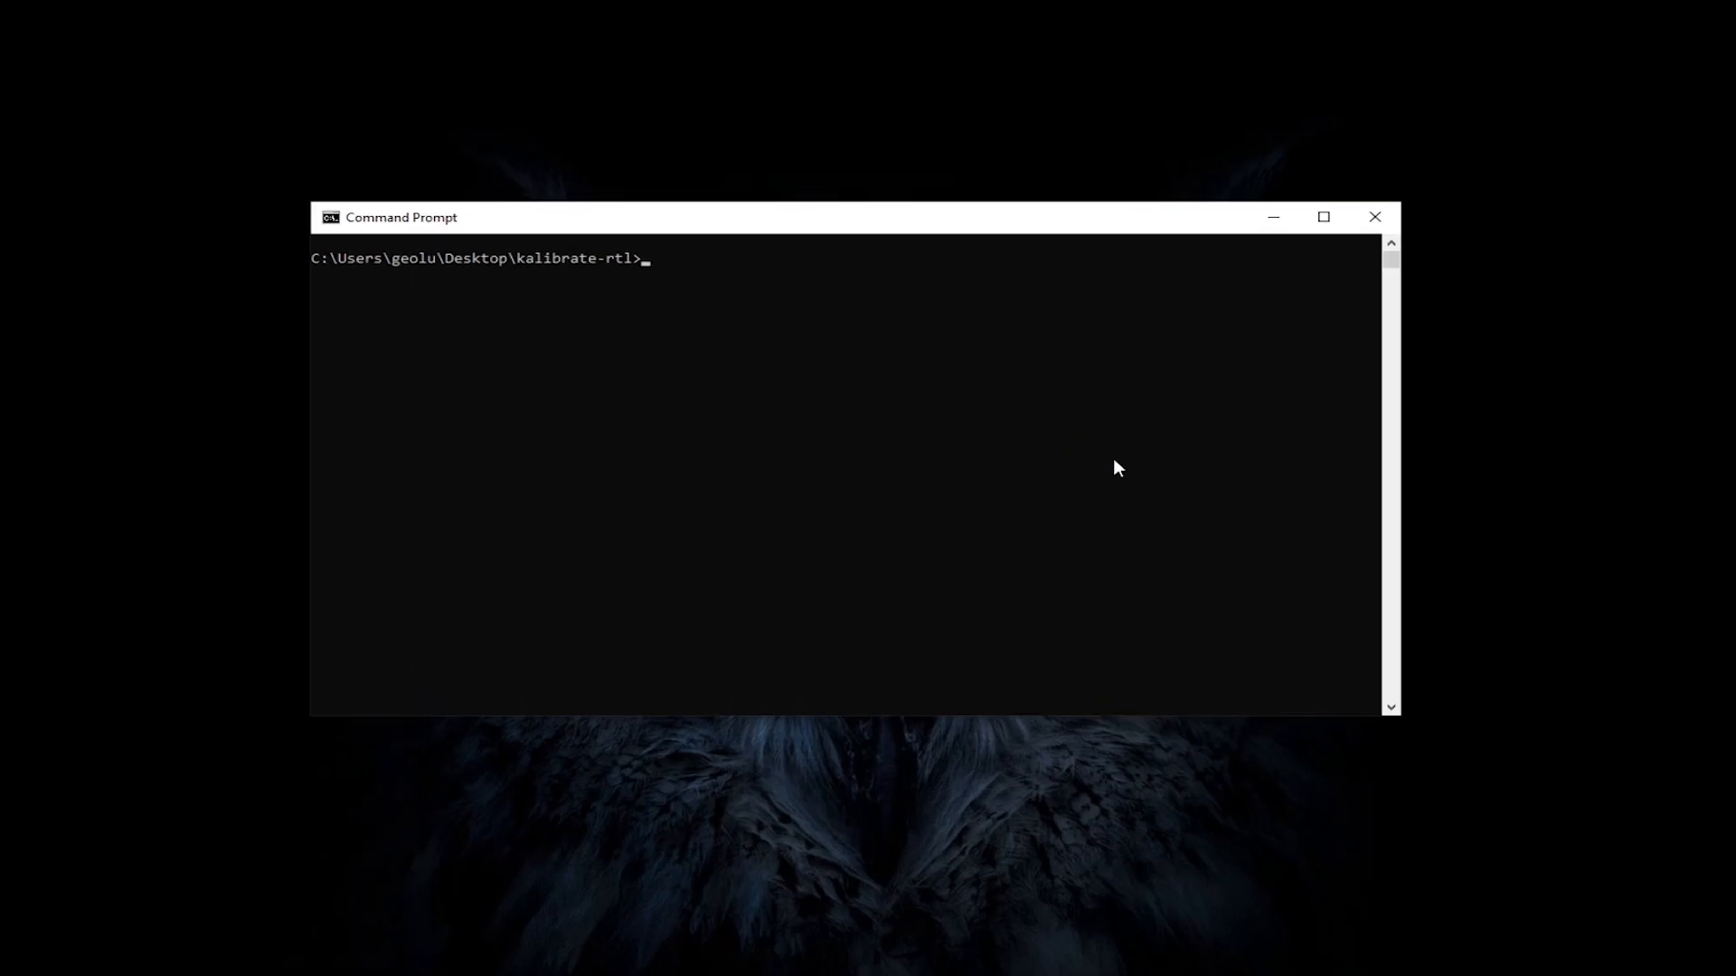
- Run kal.exe -g 42 -s 900 to scan GSM-900 base stations at 42 dB gain
left_click(1323, 217)
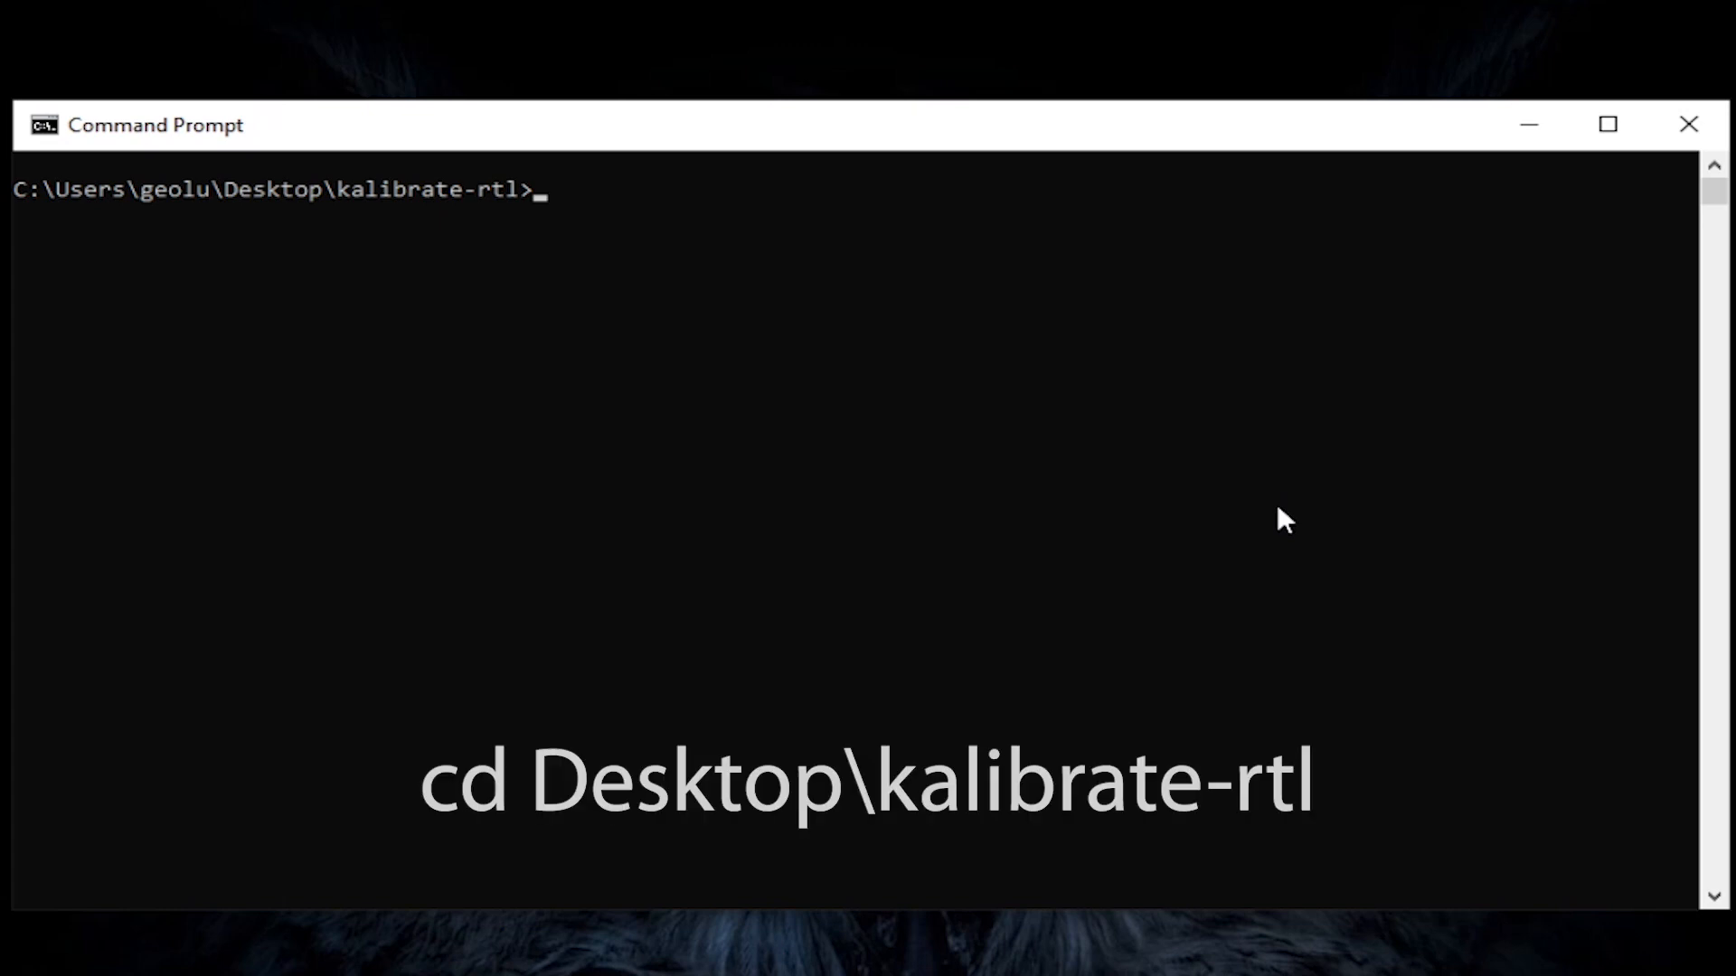
type("kal.")
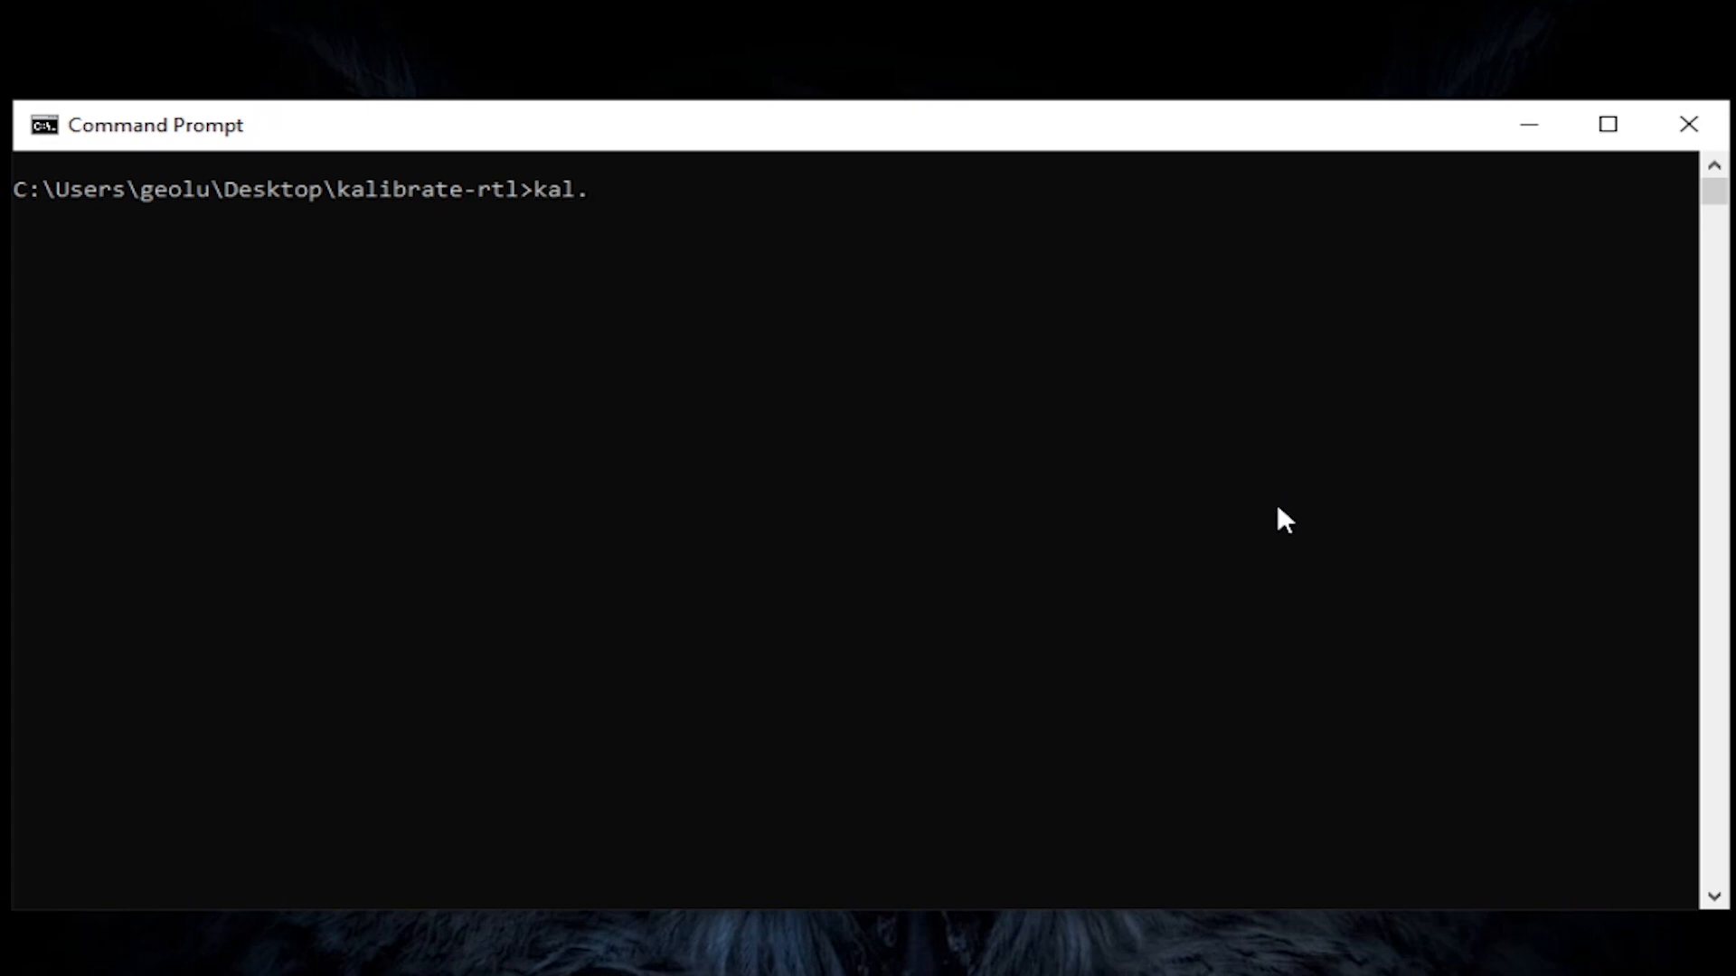
type("exe -g")
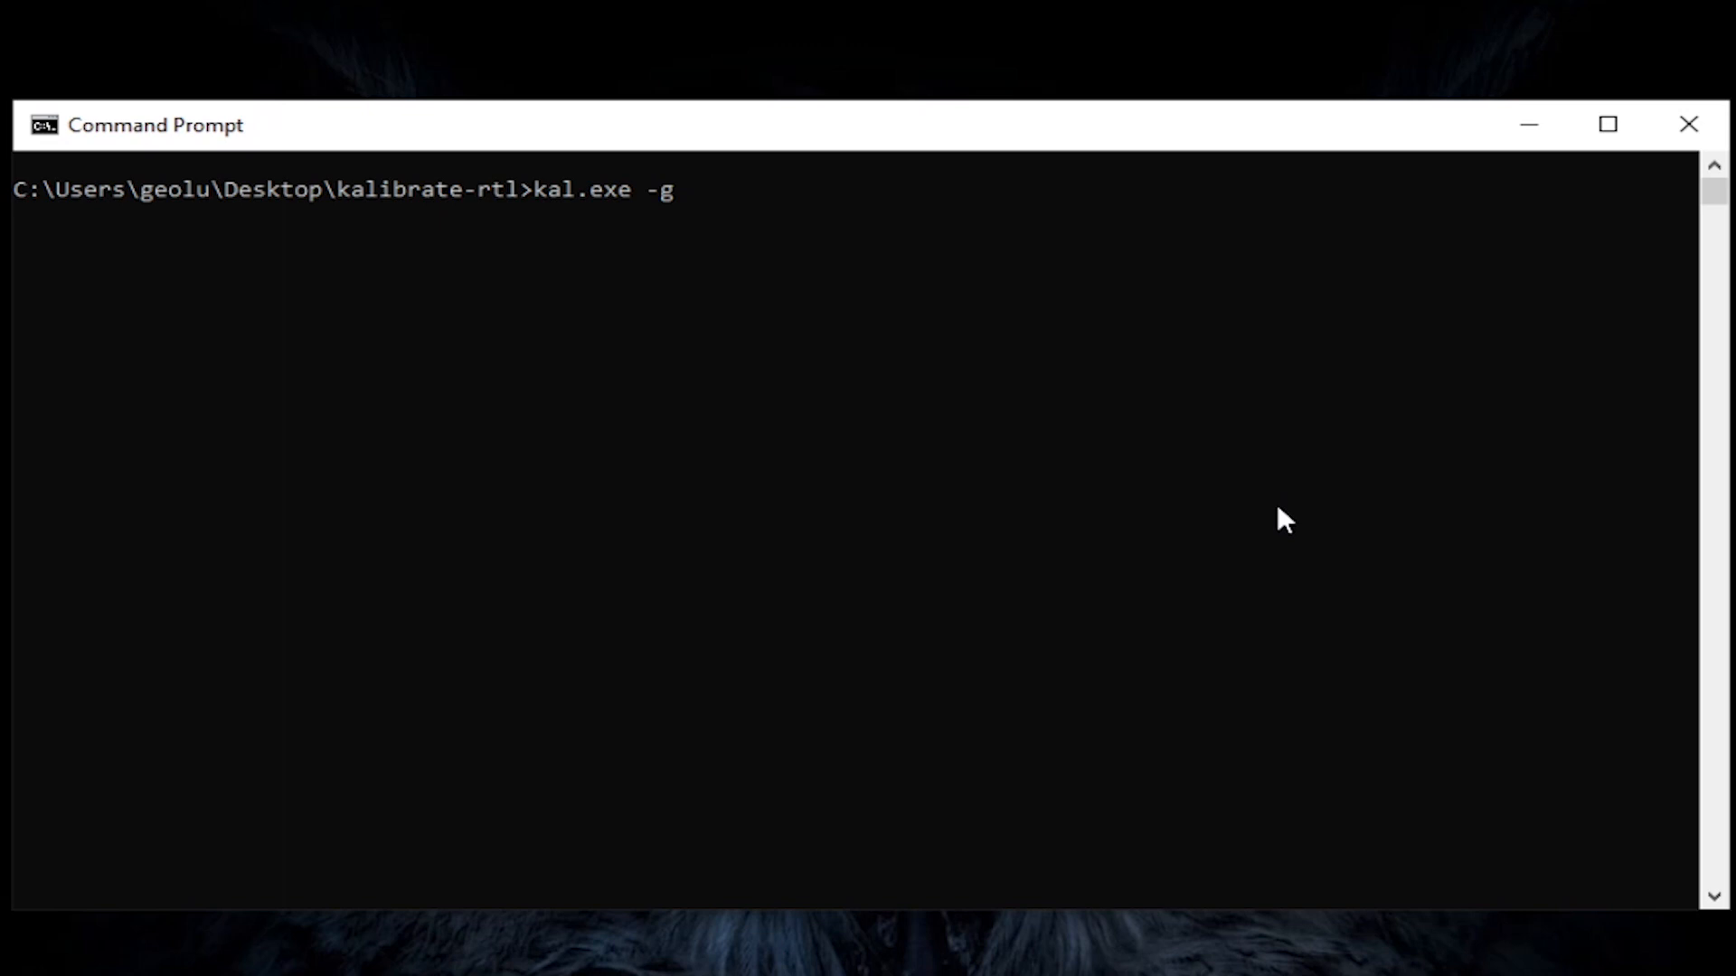
type("42")
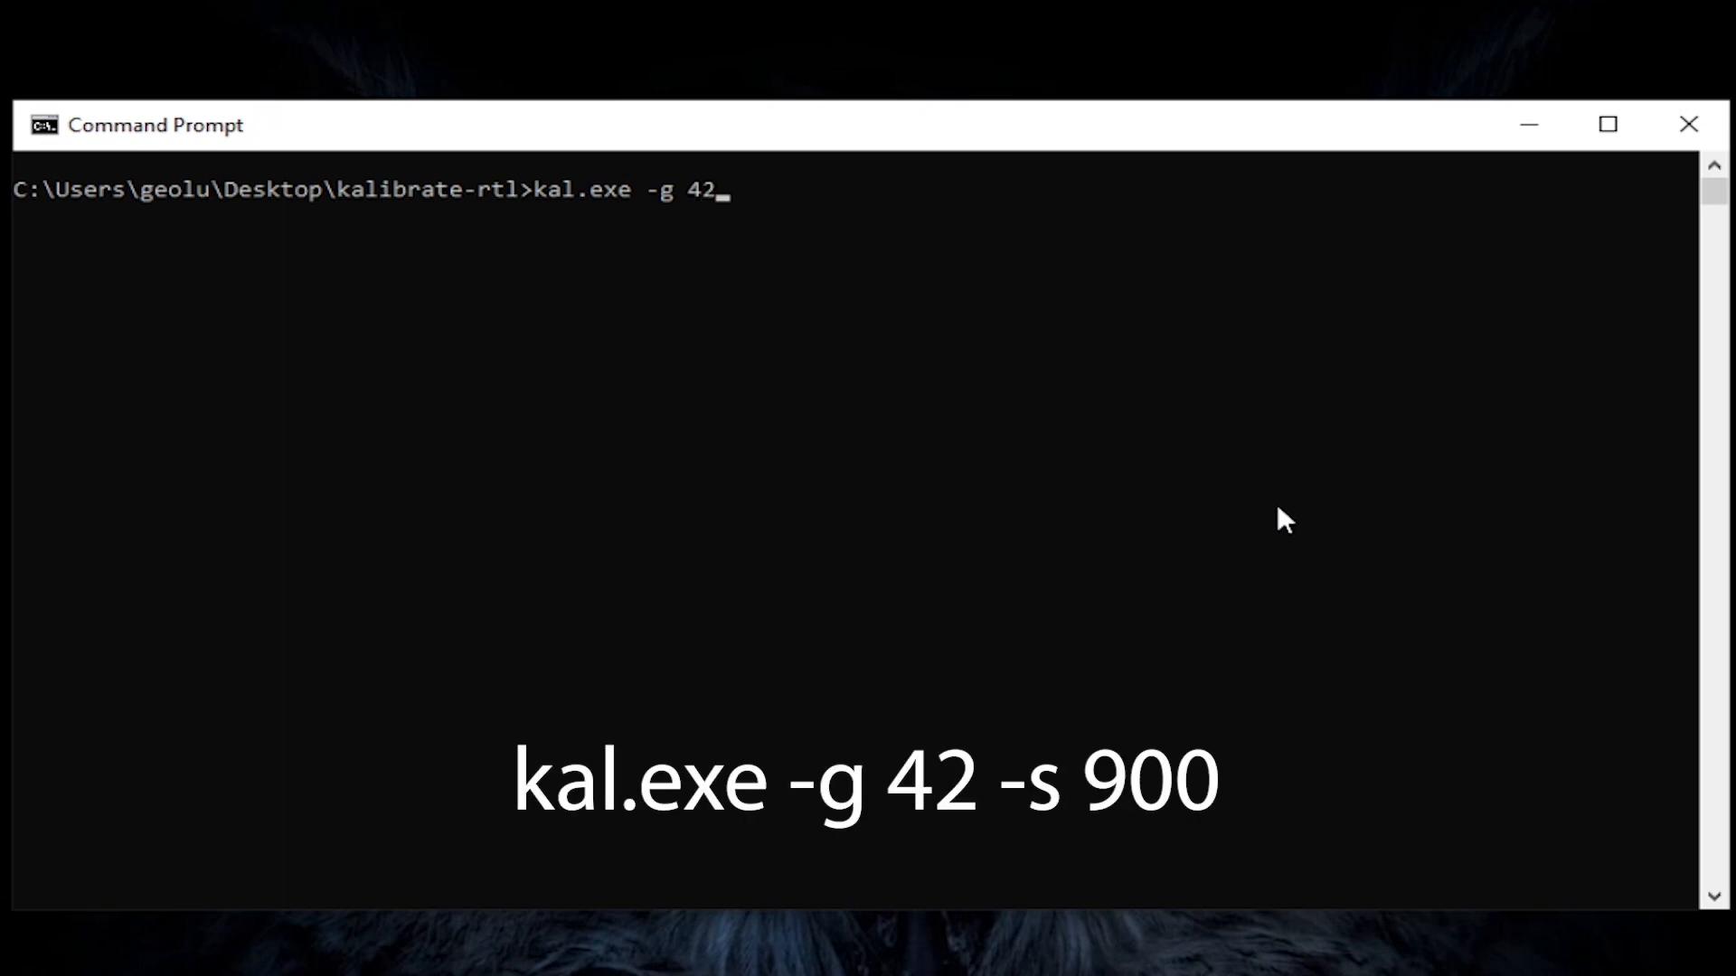
type("-s 900")
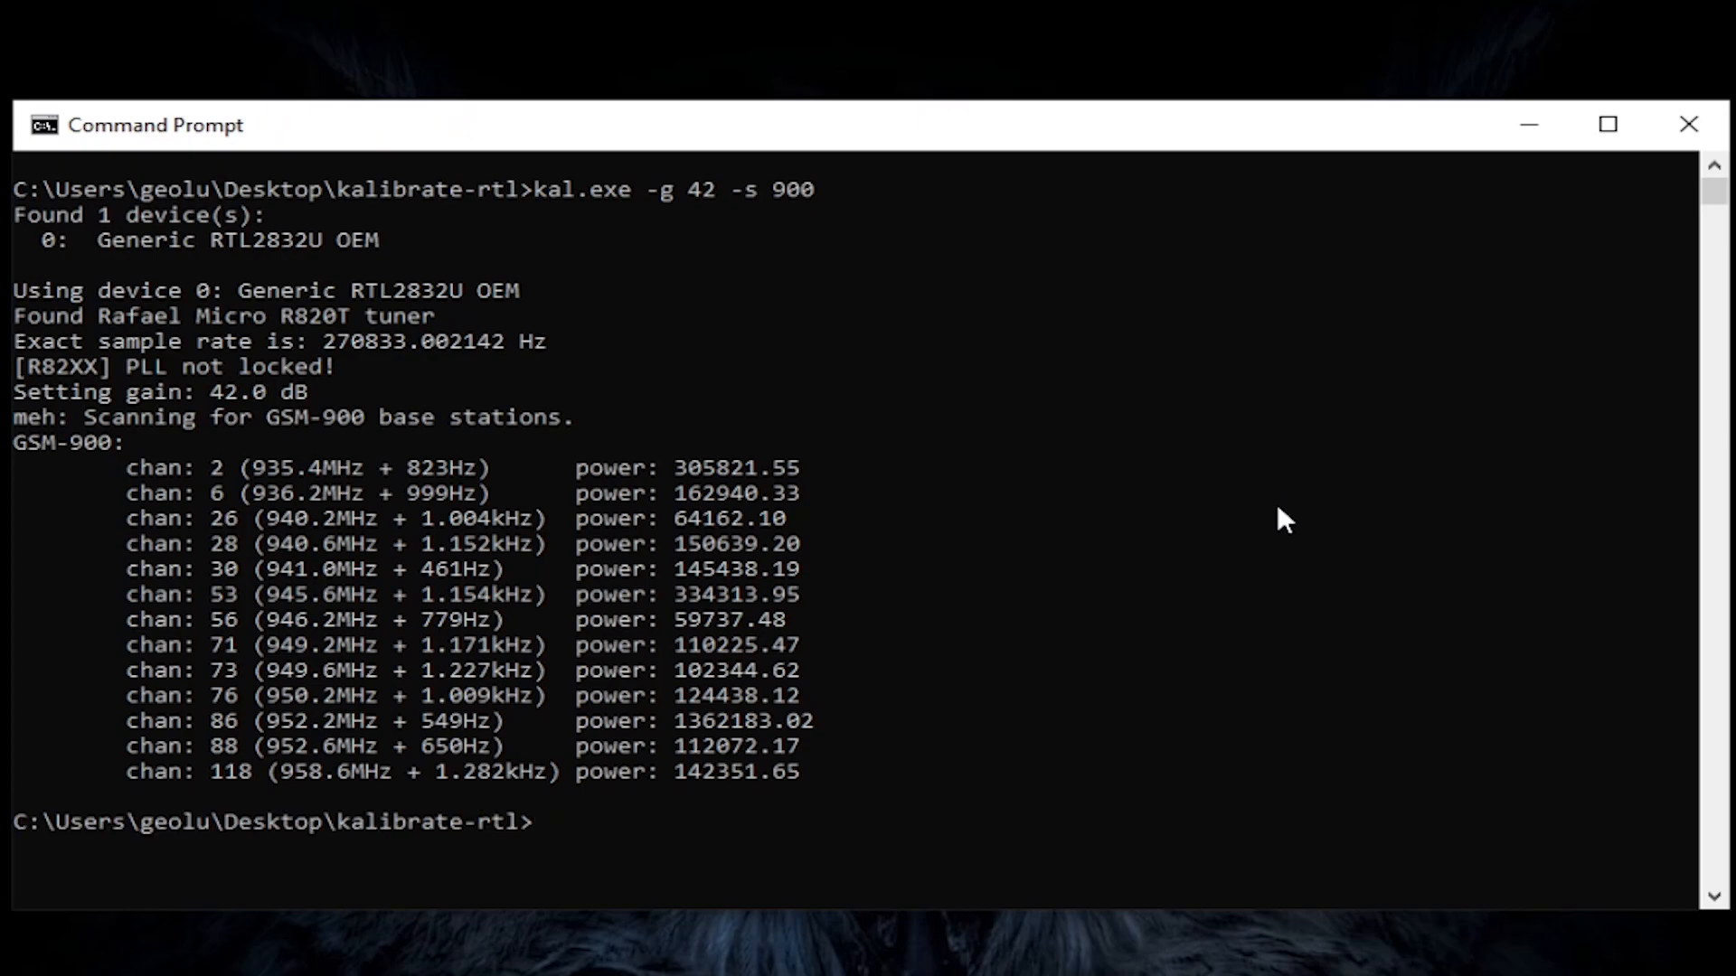
mouse_move(1418, 799)
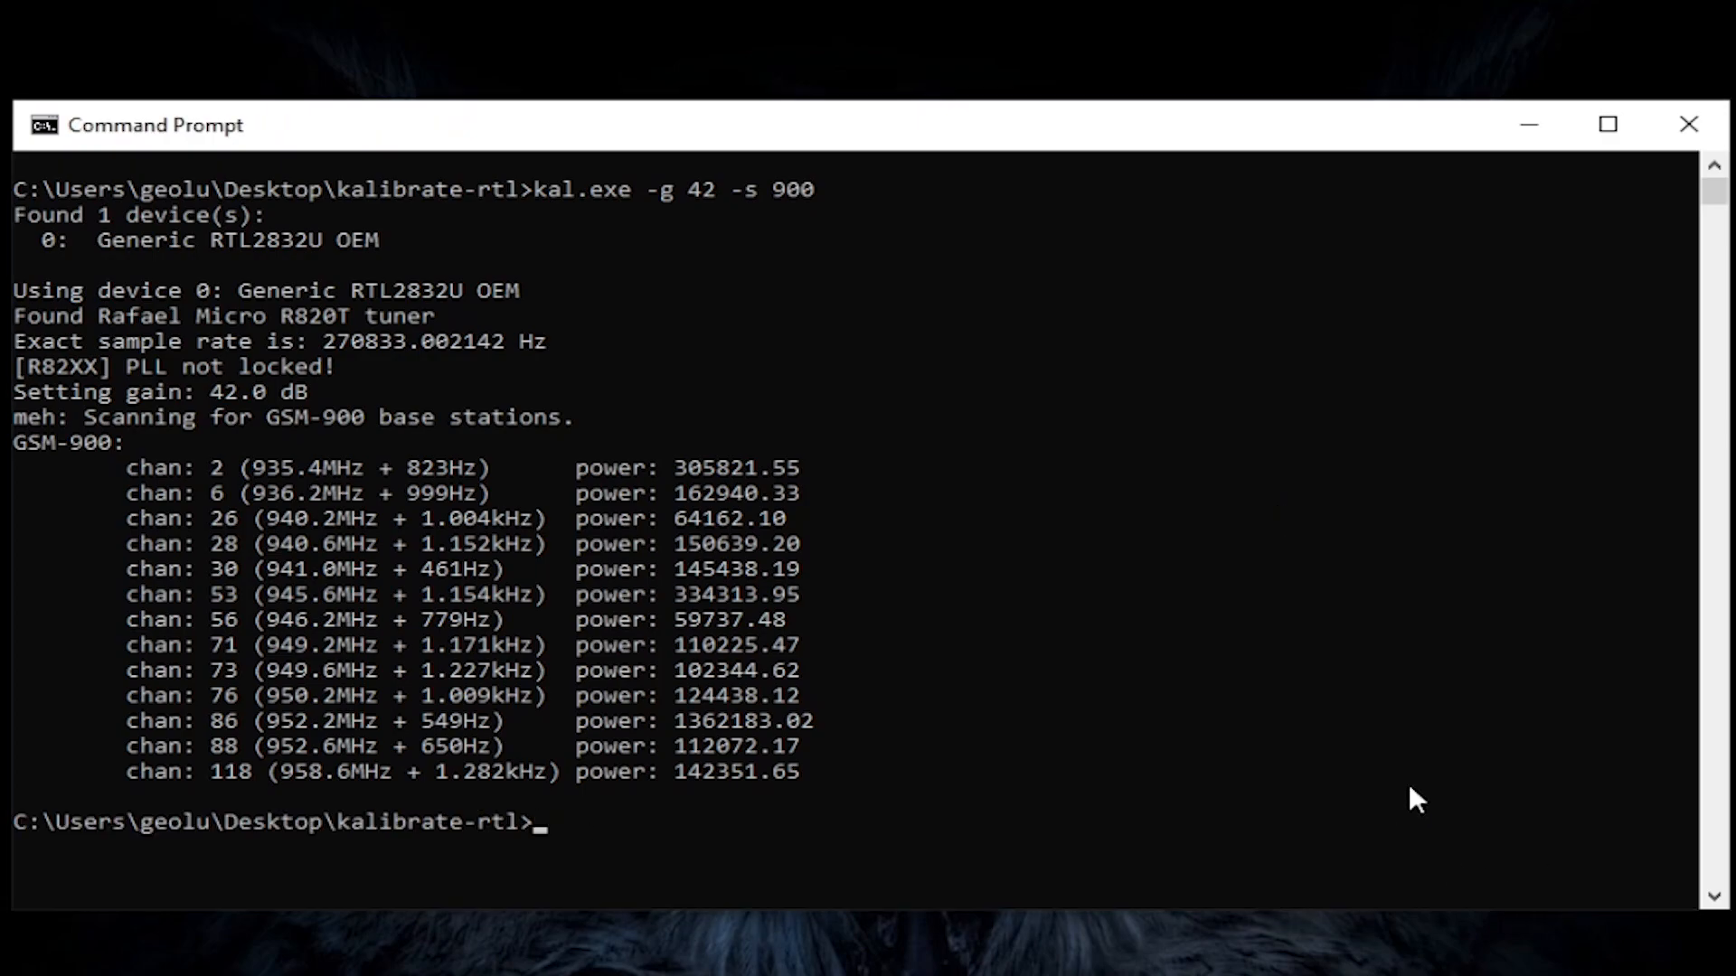
- Begin typing a new kal.exe command aimed at a single channel
type("kal.exe -c 8")
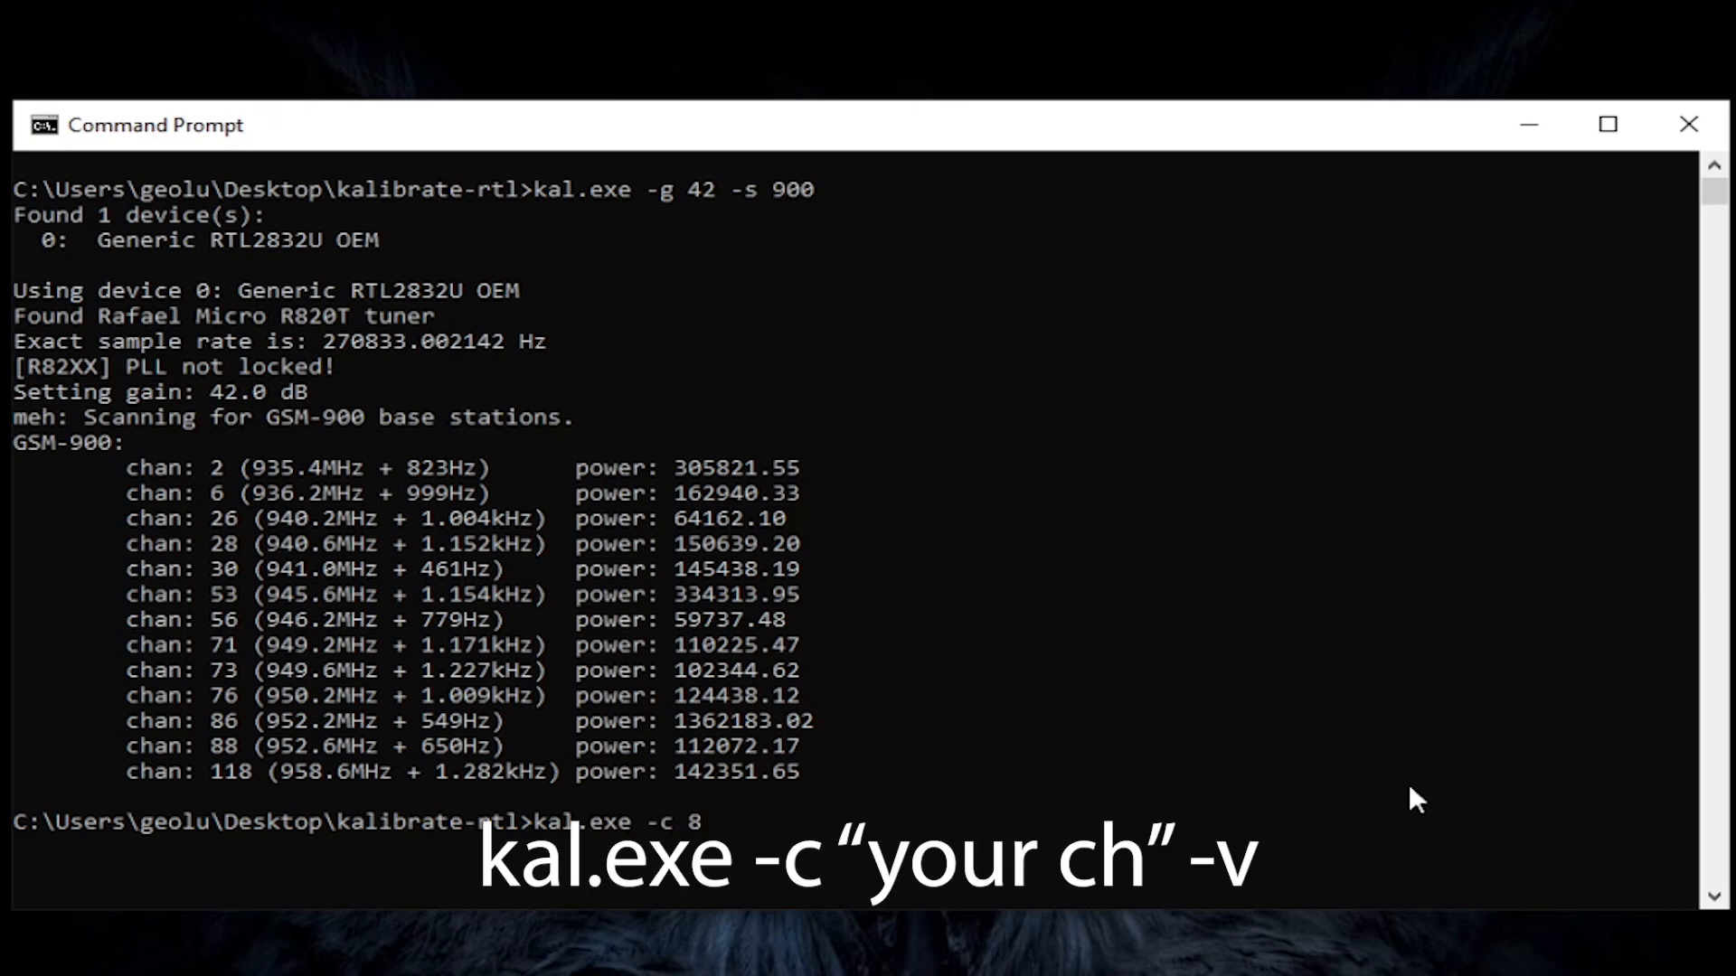
- Run kal.exe -c 86 -v and review the running clock offset readings
type("6 -v")
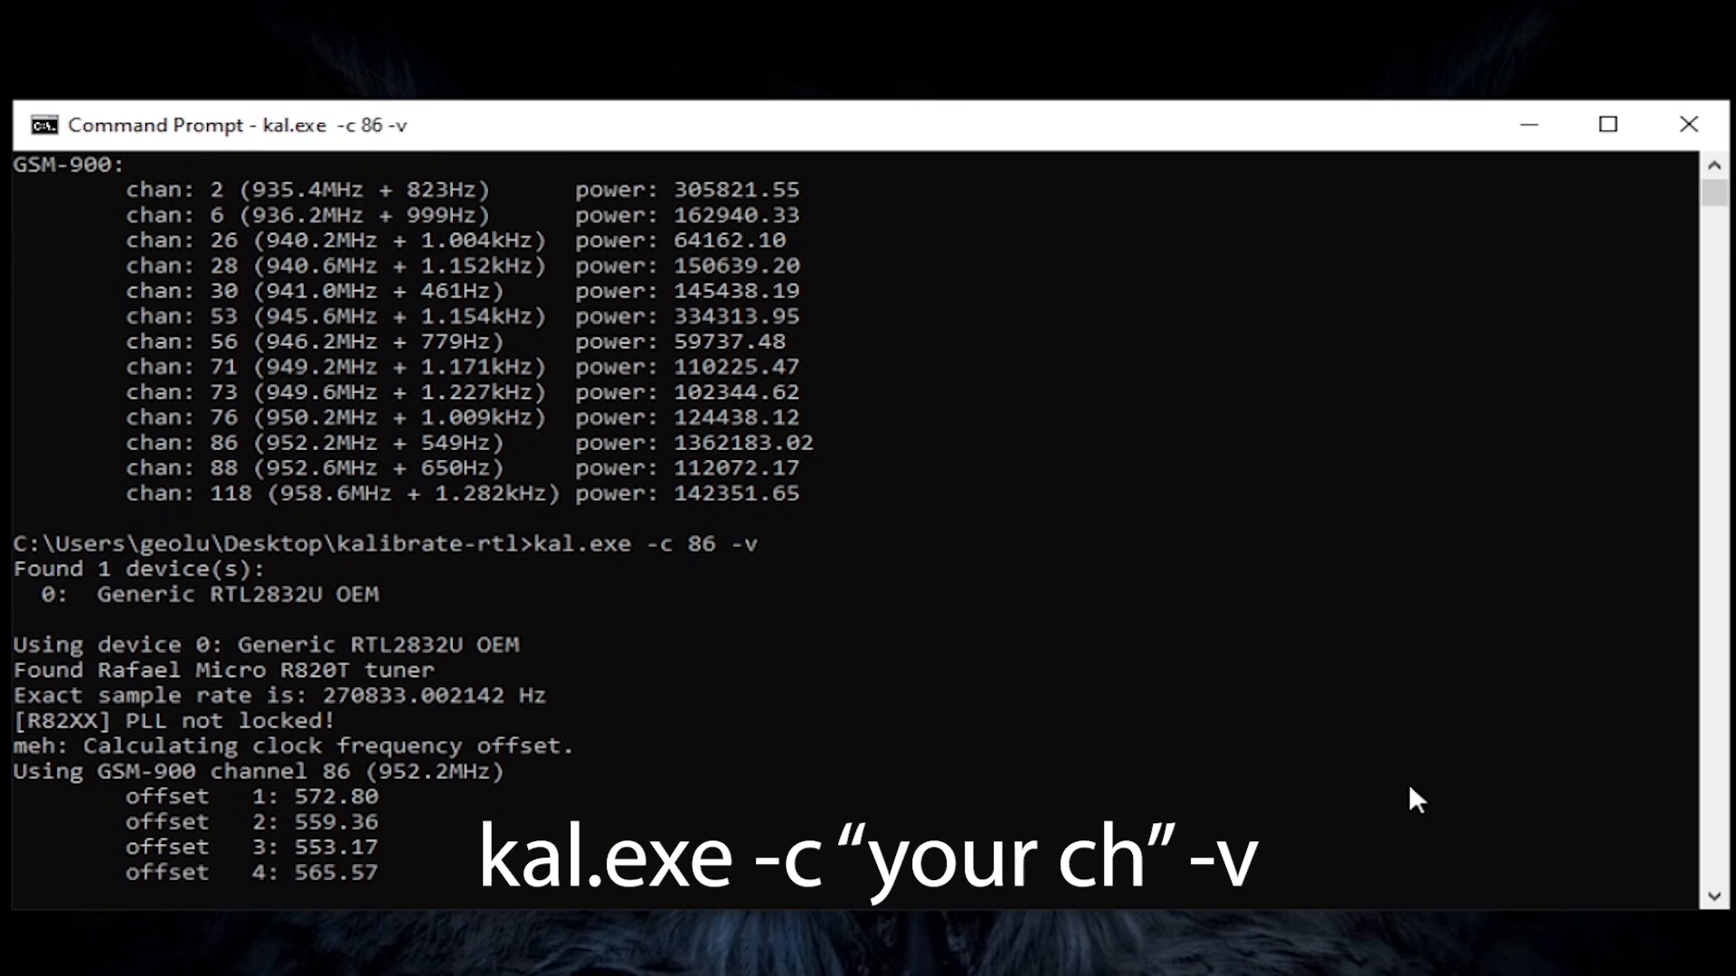
scroll("down", 3)
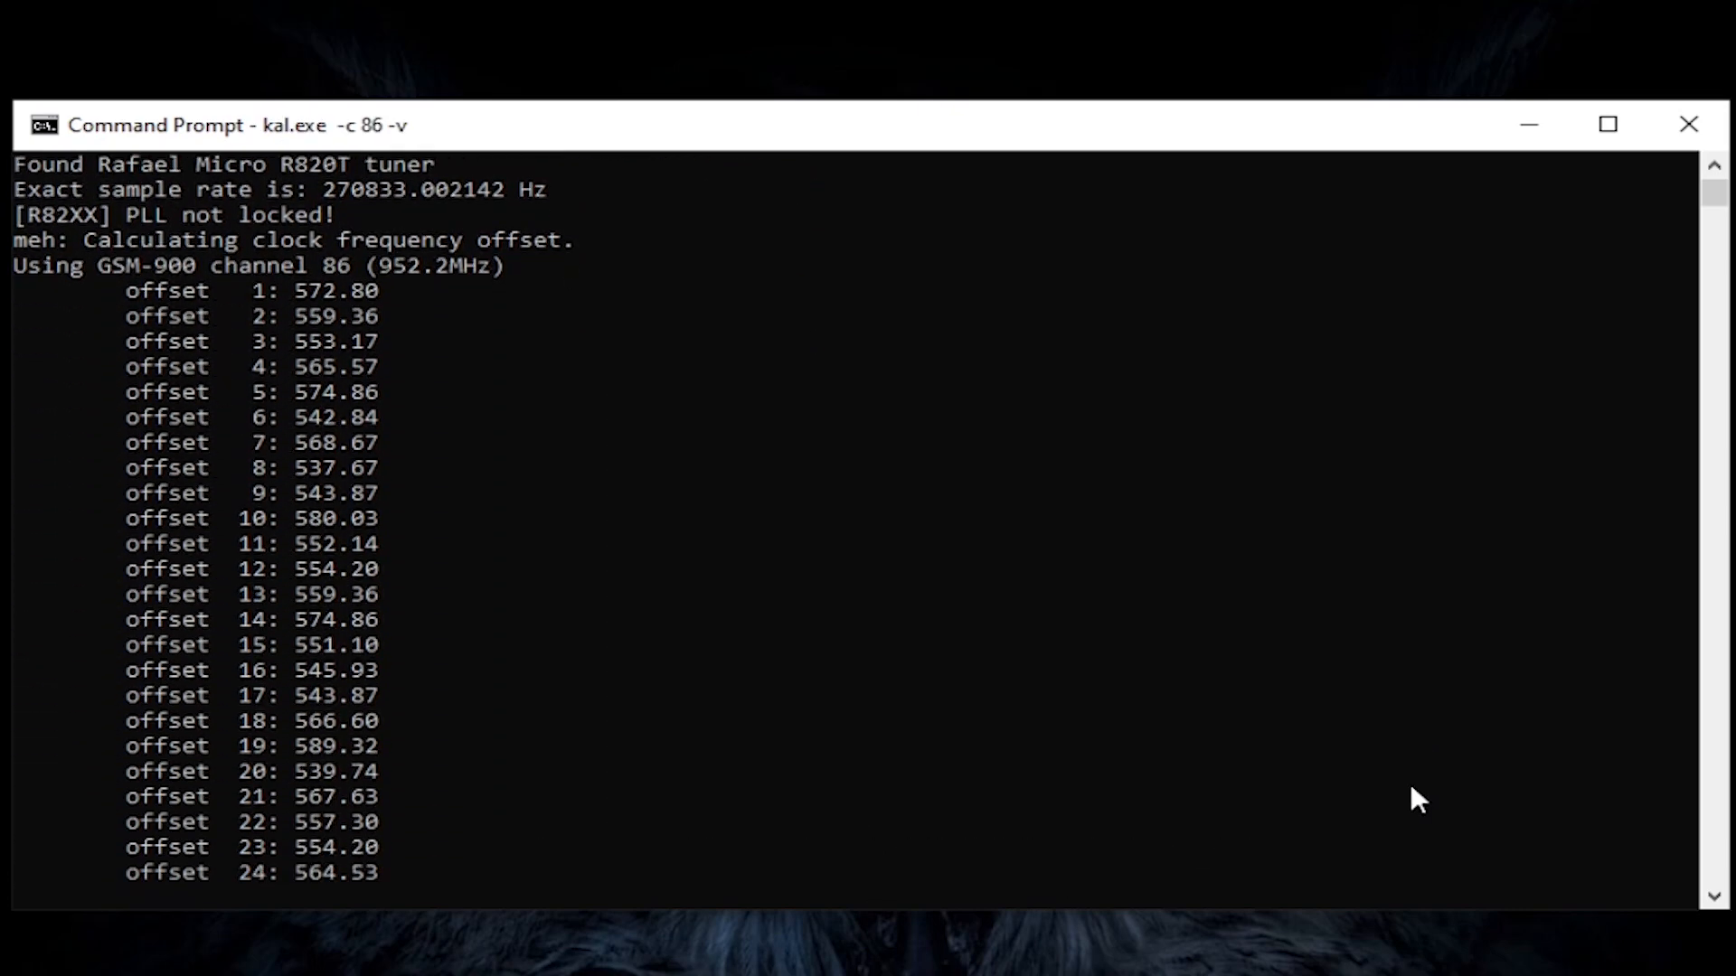
scroll("down", 3)
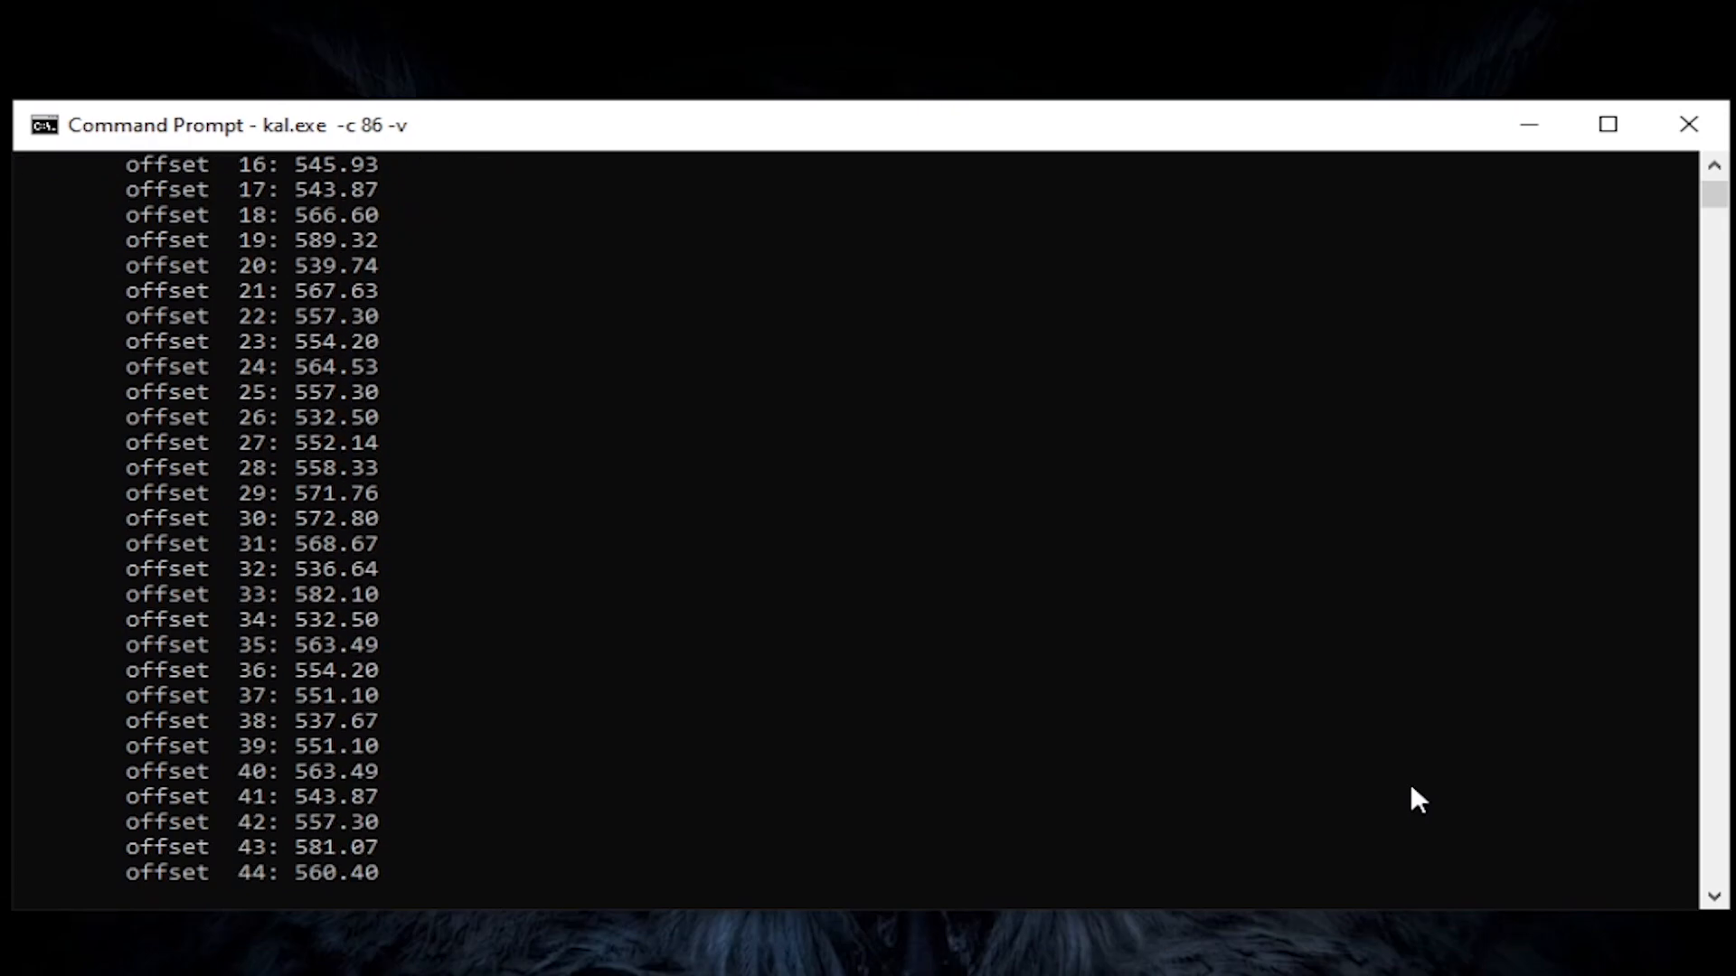
scroll("down", 3)
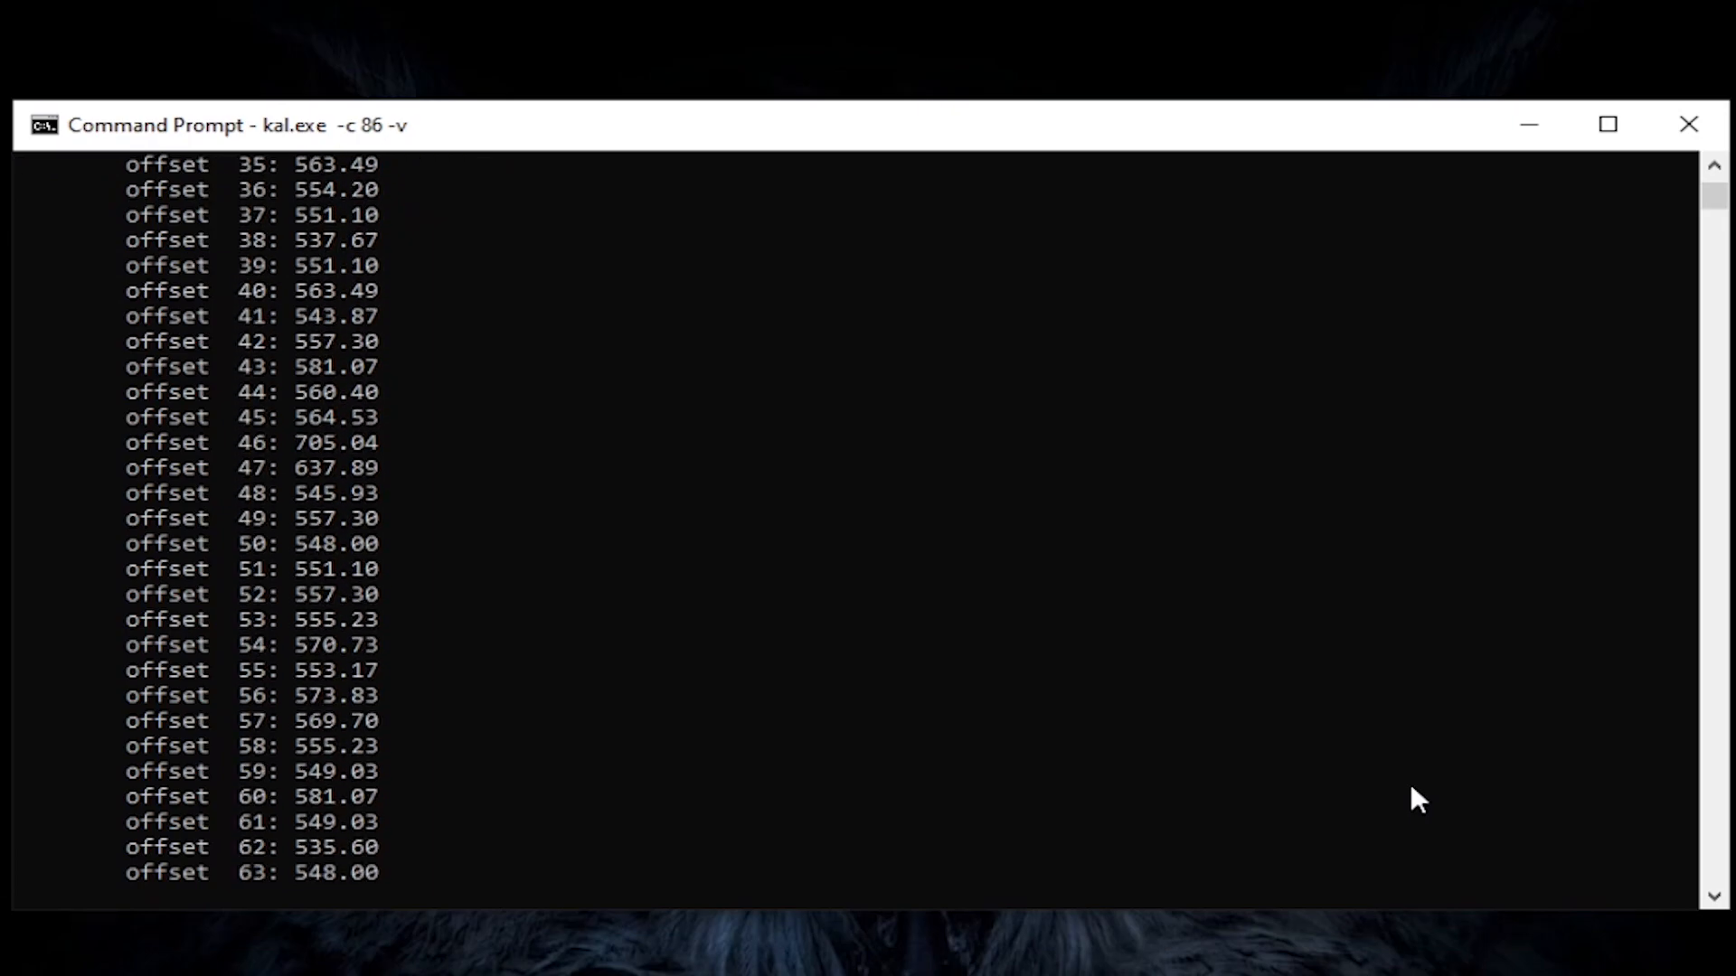
scroll("down", 3)
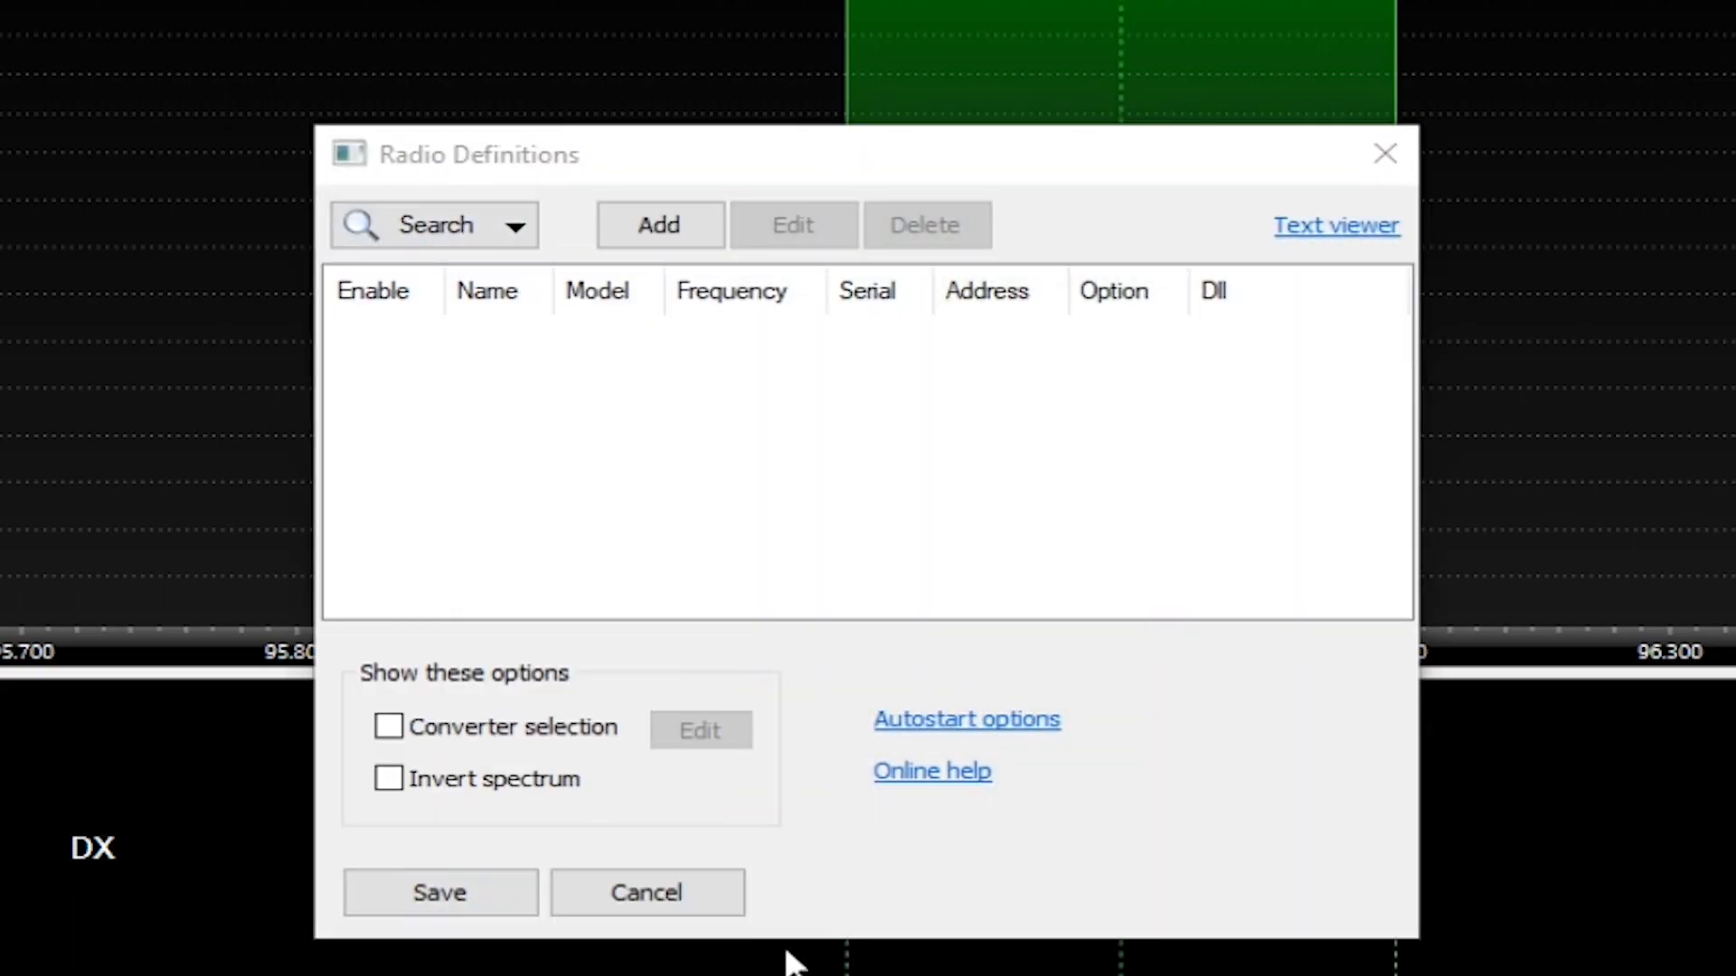
- Search to add the RTL Dongle USB - R820T, save the definitions, and select it as the radio
left_click(658, 225)
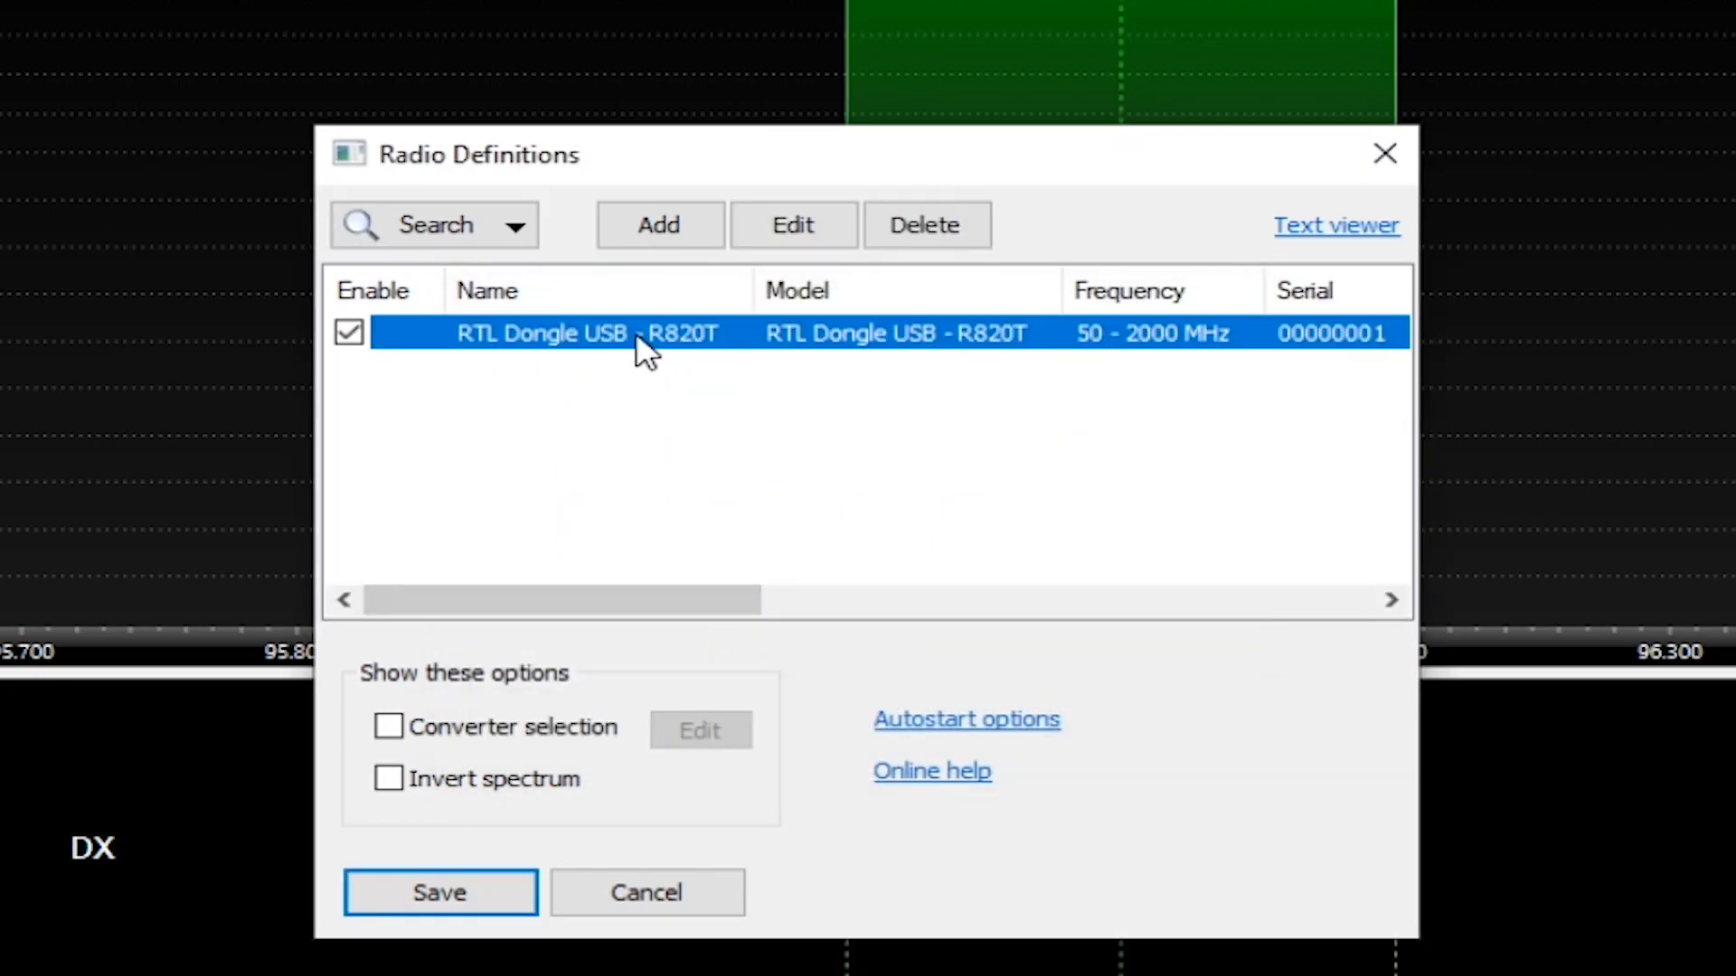
left_click(439, 891)
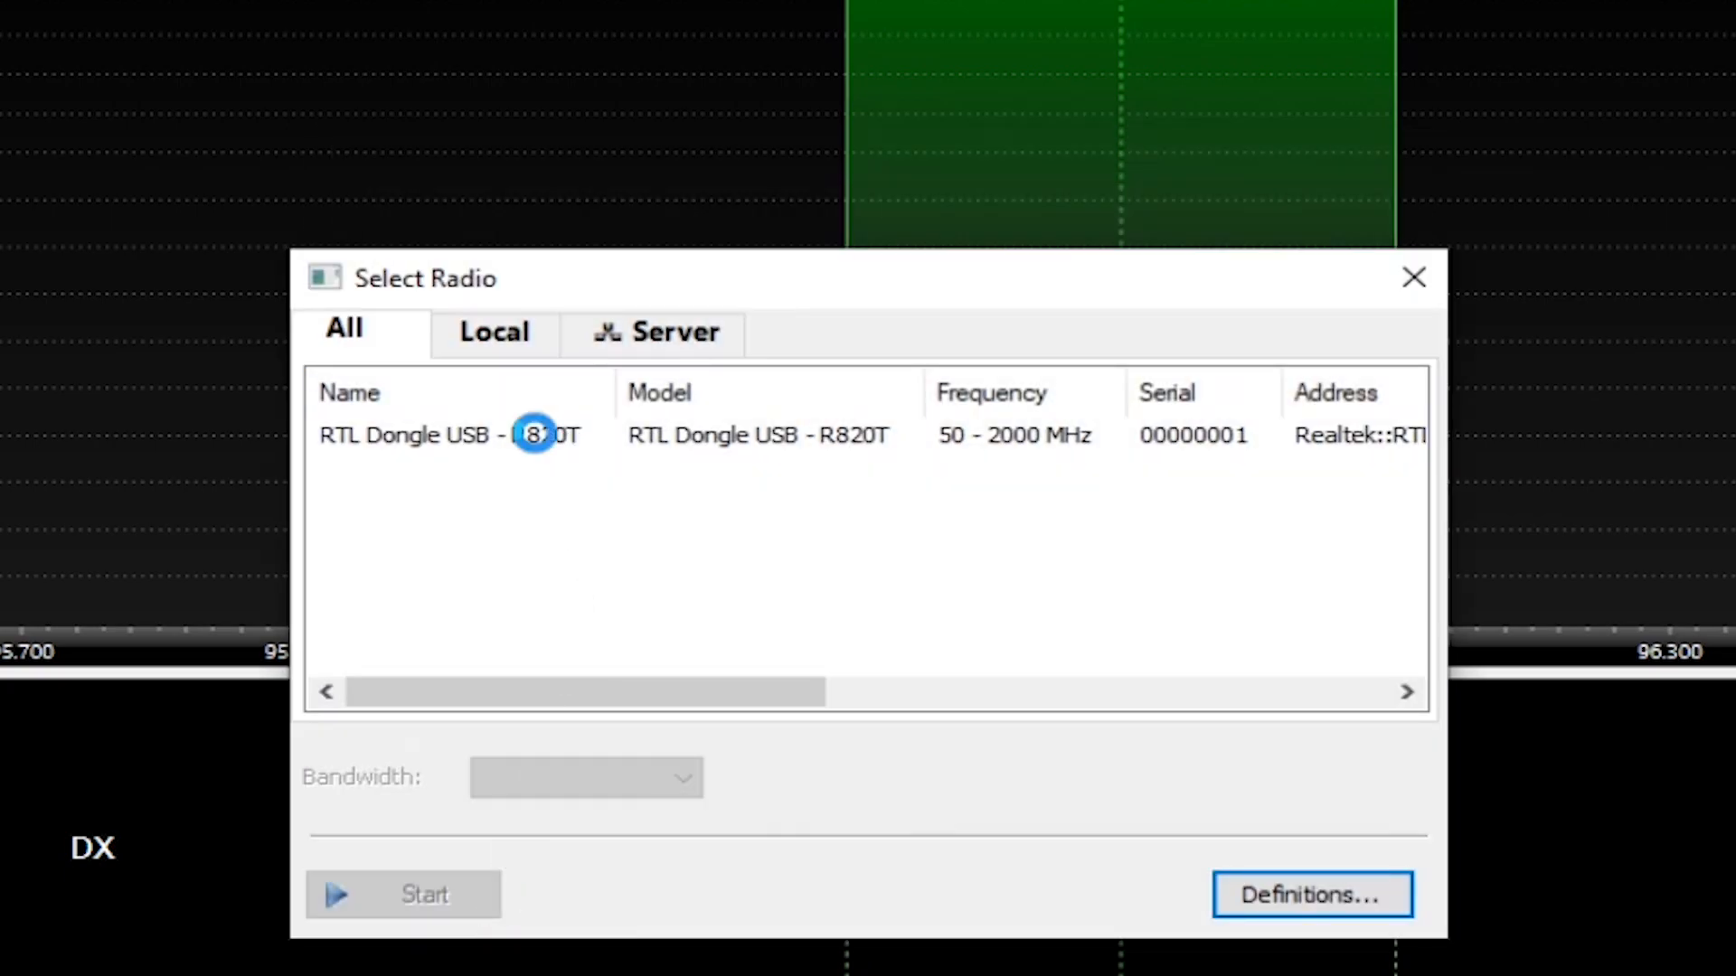
left_click(401, 895)
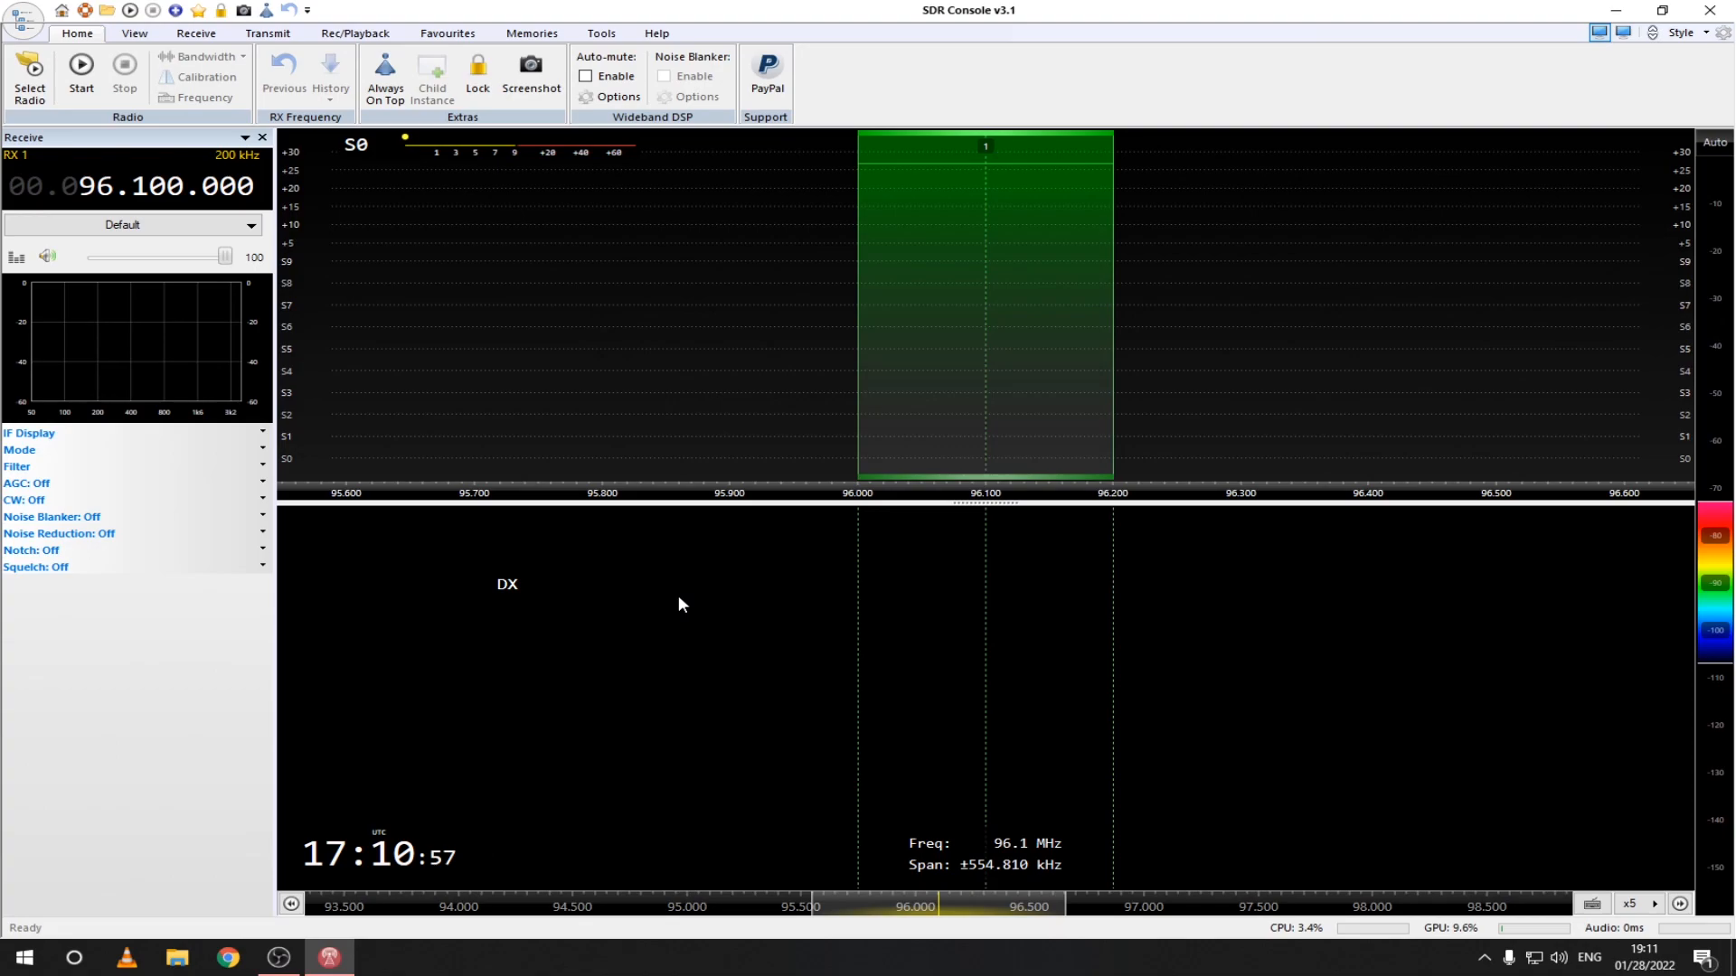
- Start receiving and set the PPM calibration correction to -0.585
left_click(80, 72)
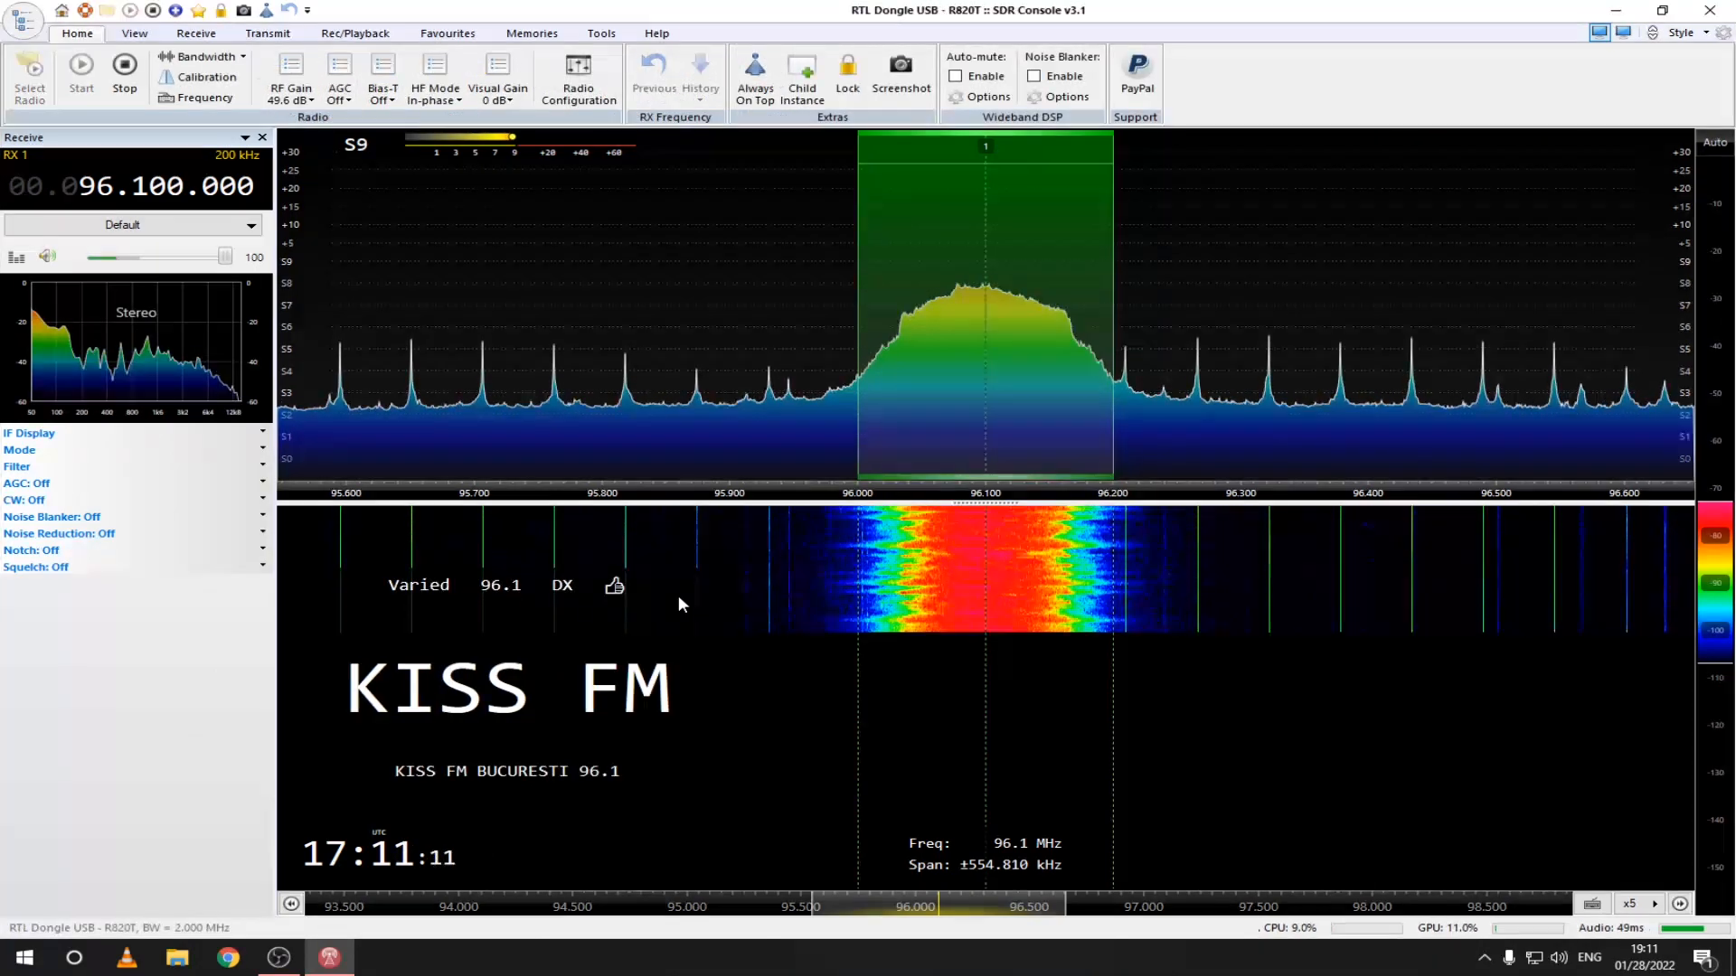
mouse_move(499, 429)
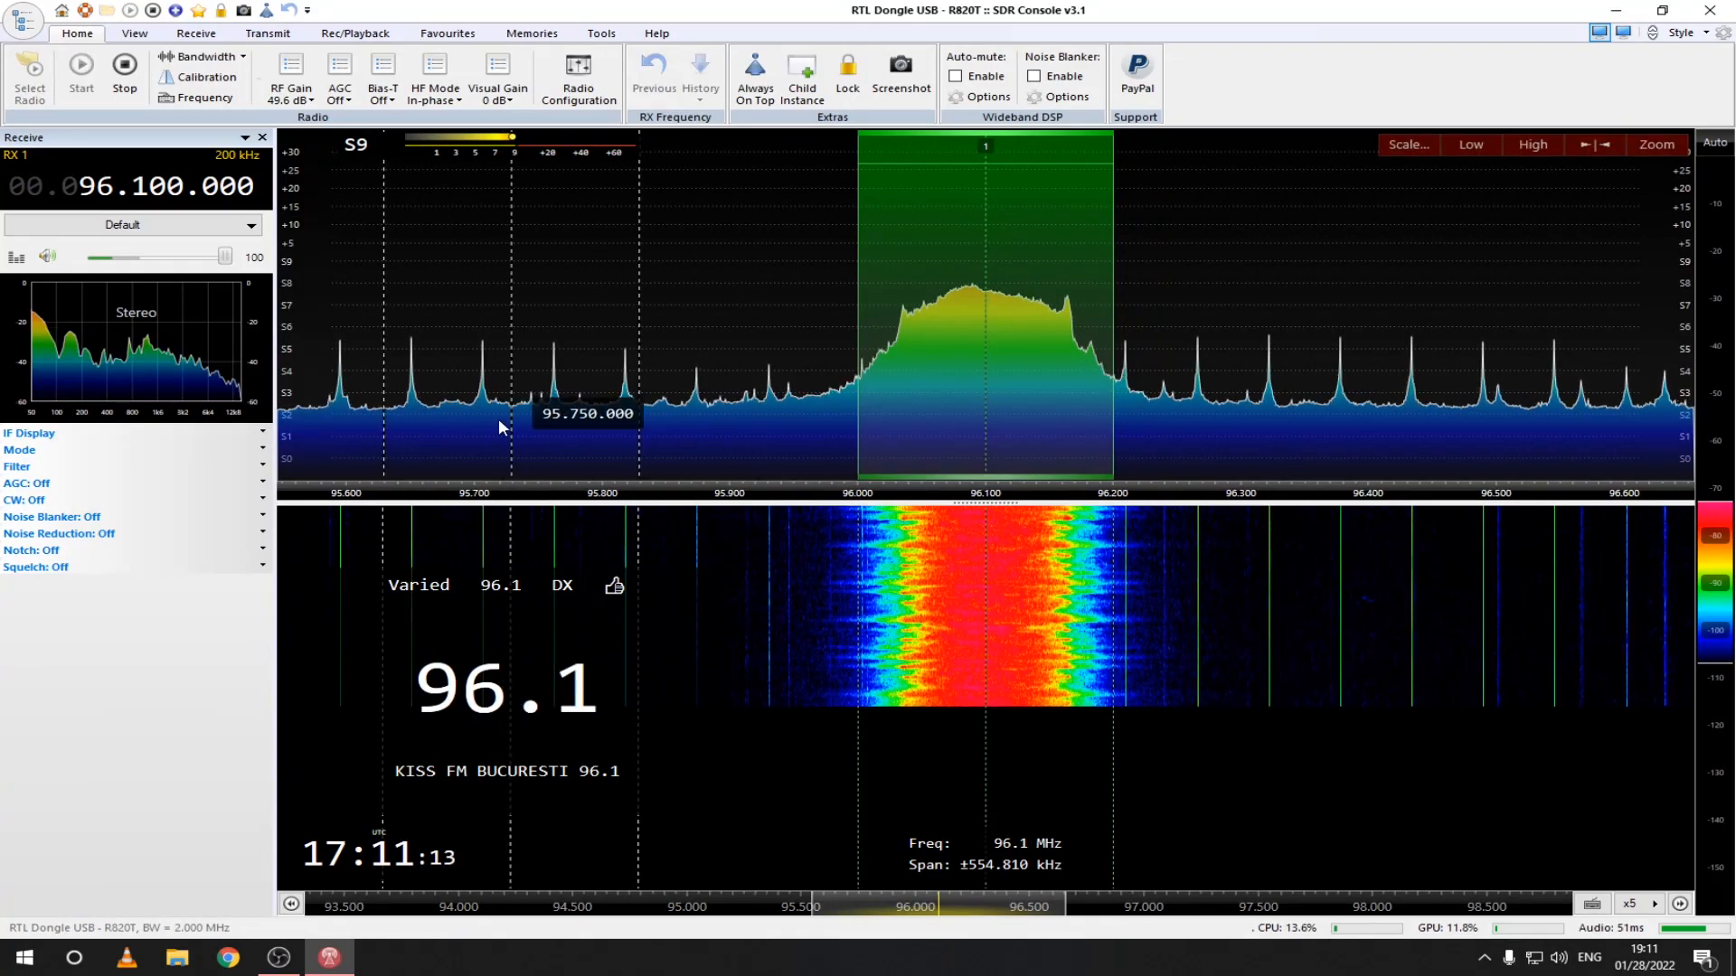
left_click(201, 76)
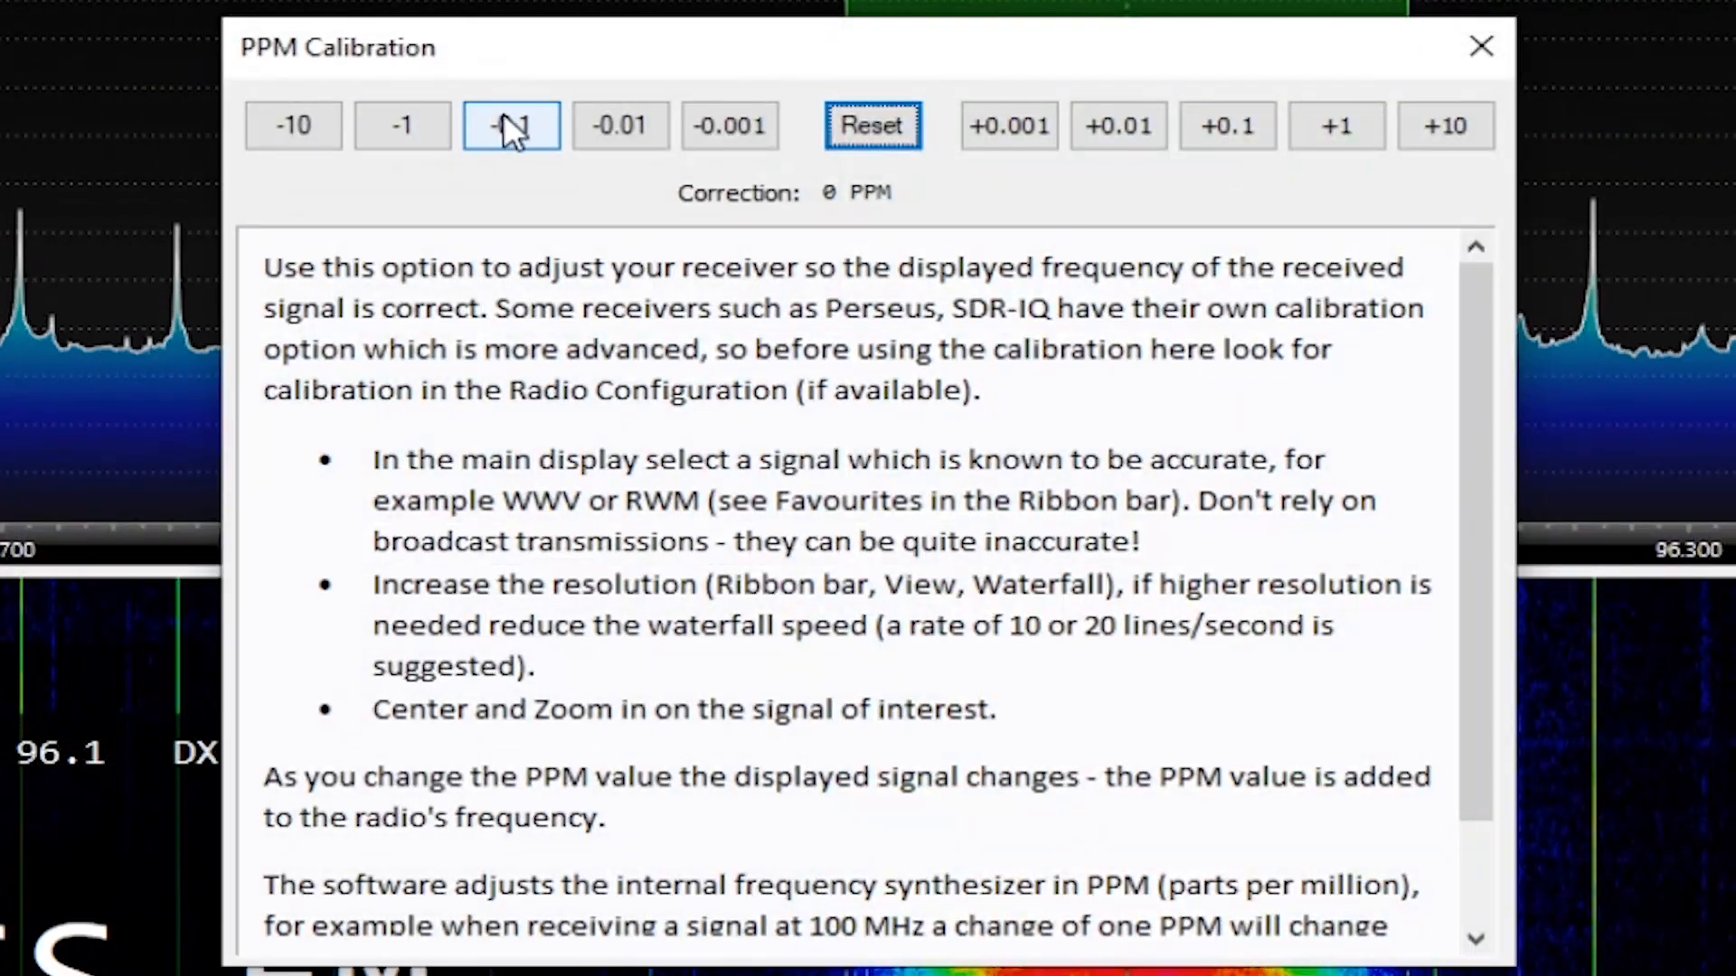
left_click(620, 124)
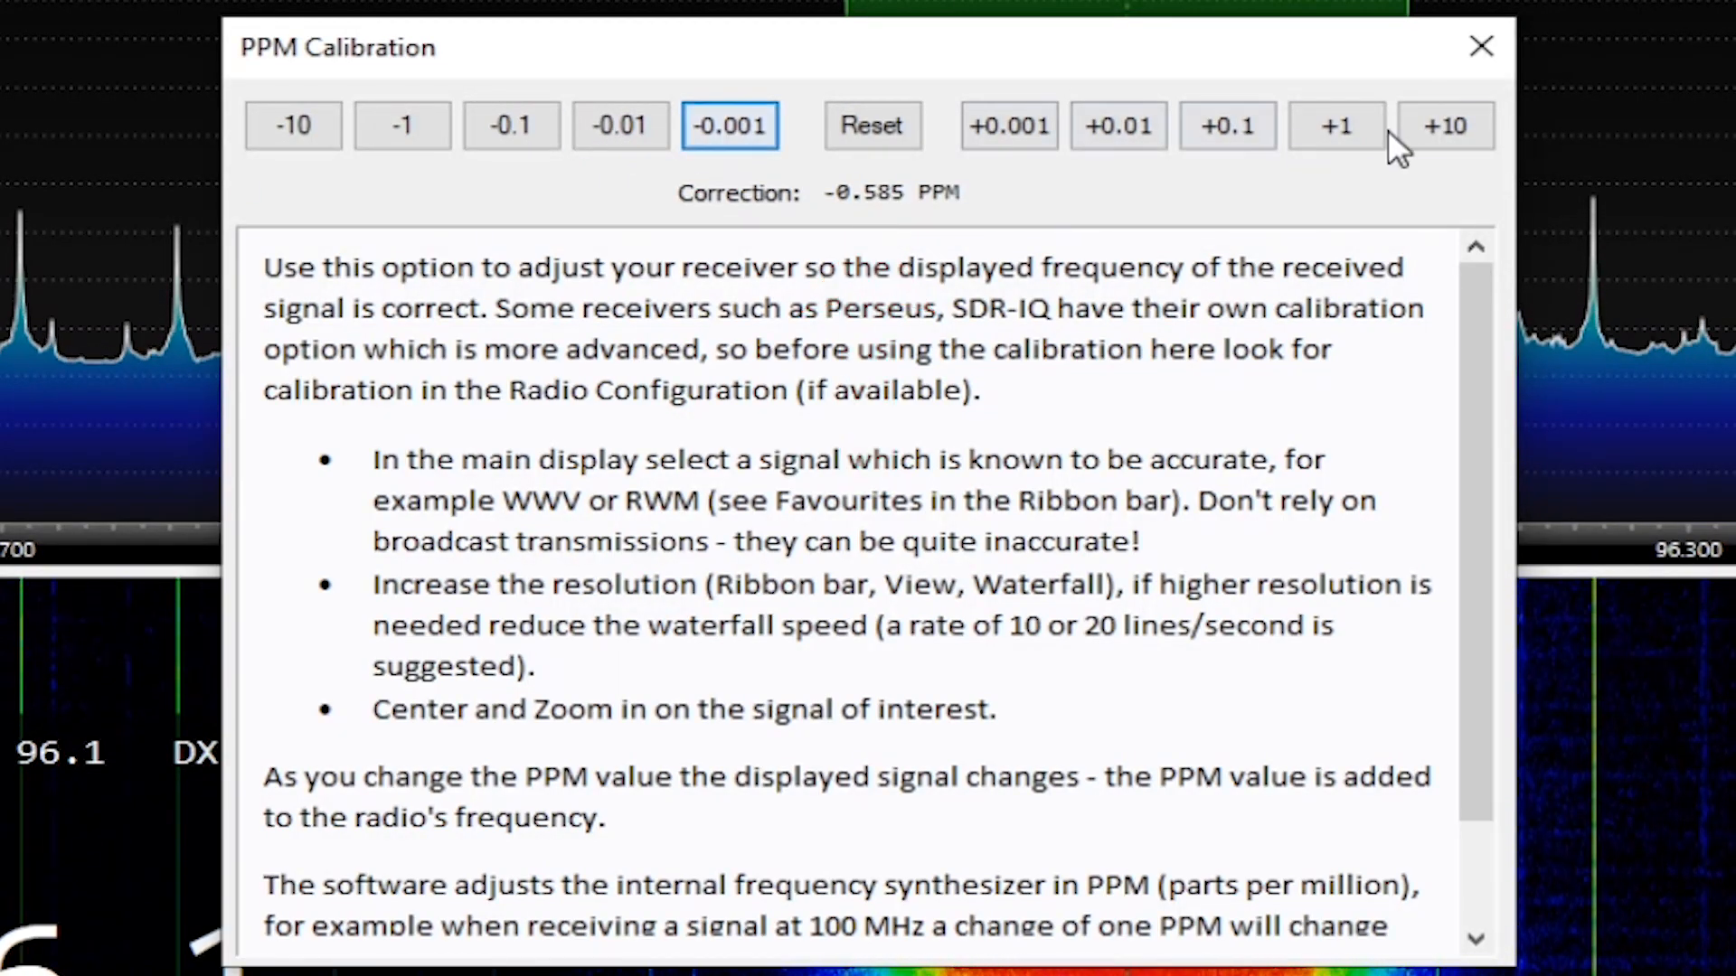
left_click(1481, 47)
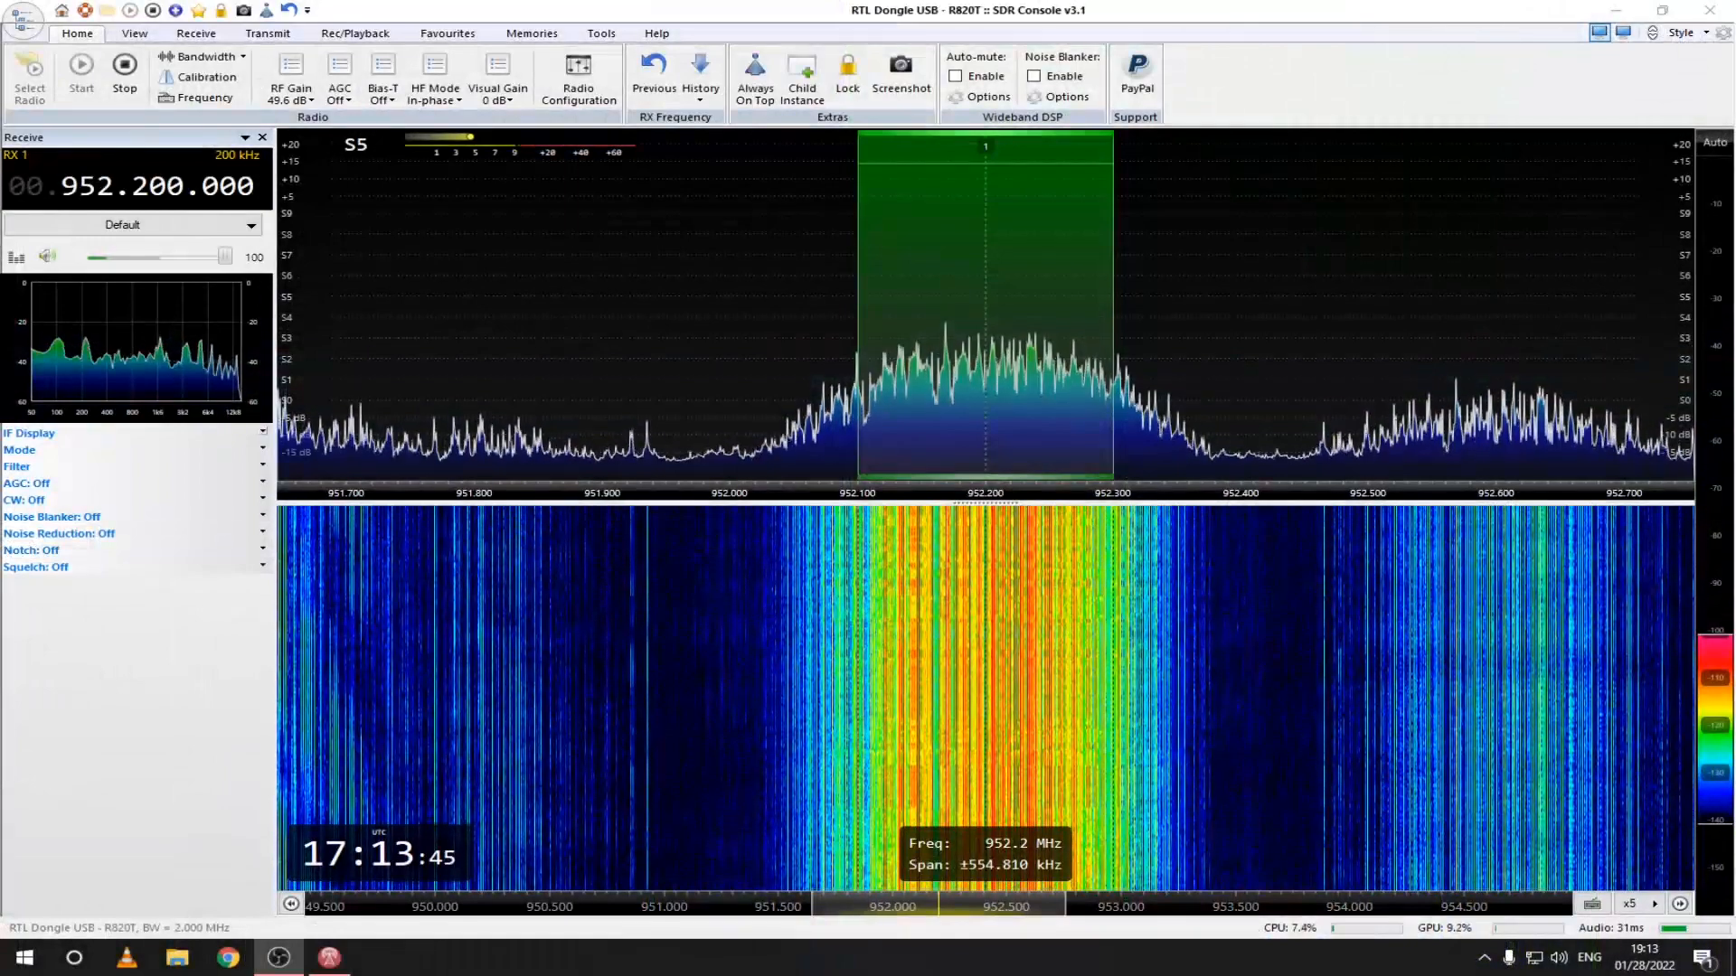